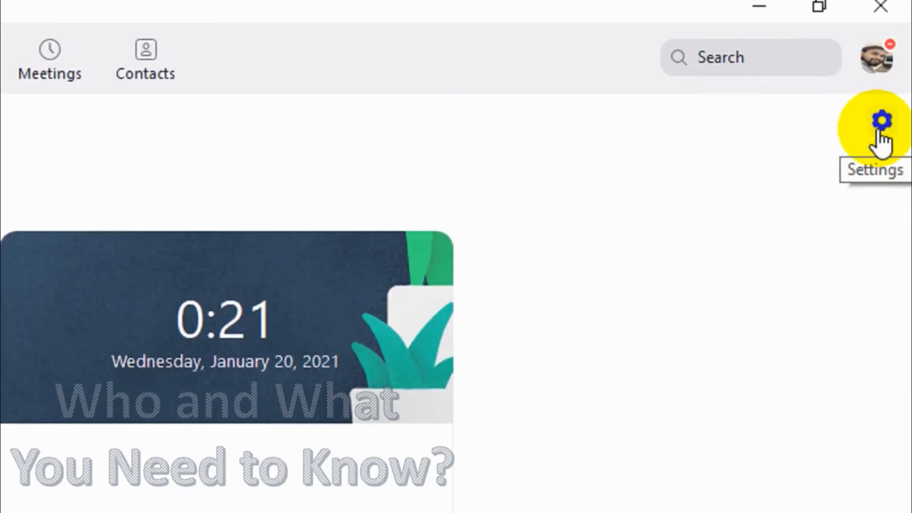
Step: Open Zoom's Settings window from the gear icon on the home screen
left_click(881, 120)
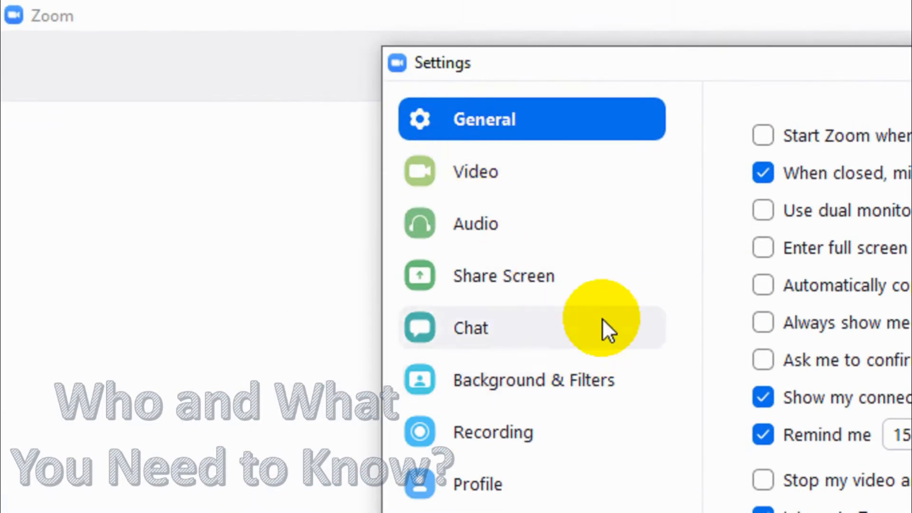
mouse_move(599, 250)
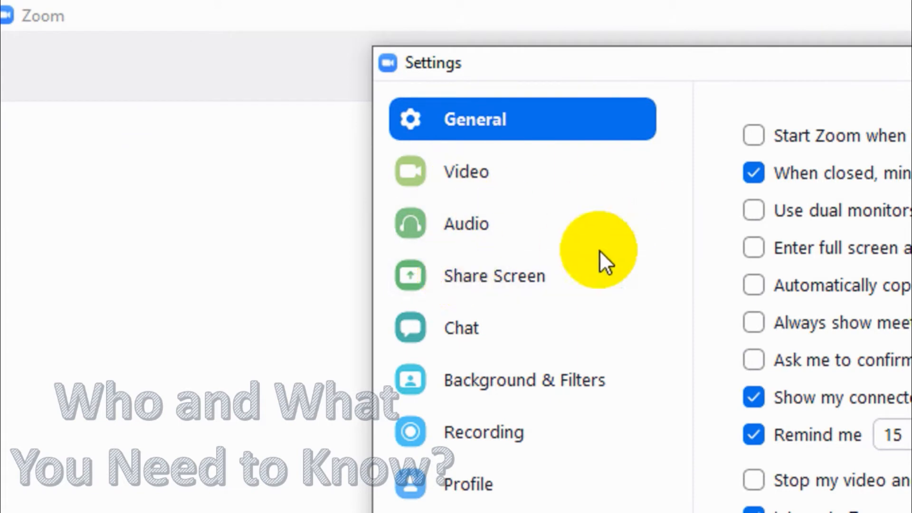
mouse_move(527, 380)
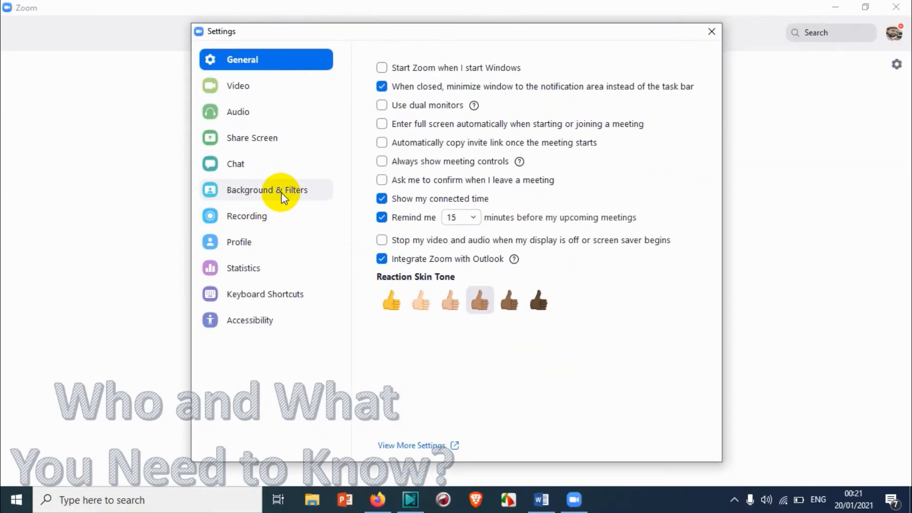
Step: Switch Settings to the Background & Filters section with the camera preview
left_click(267, 190)
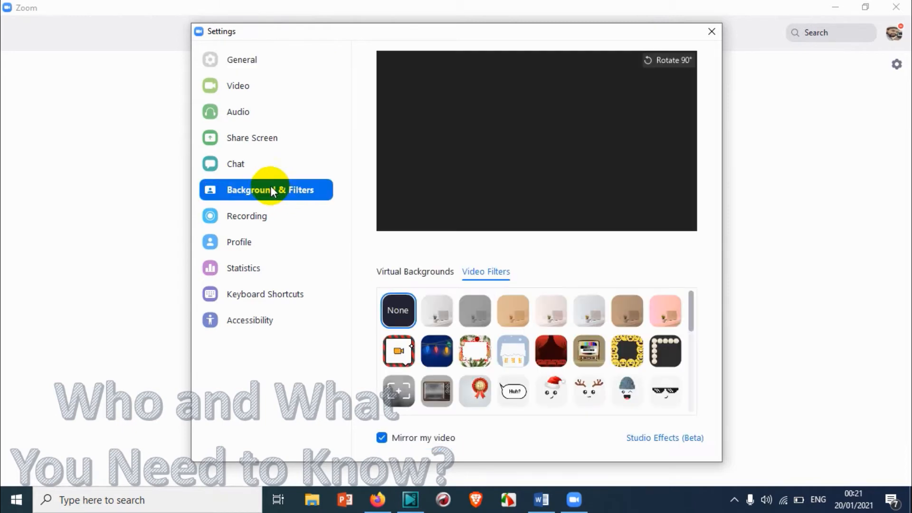
mouse_move(554, 111)
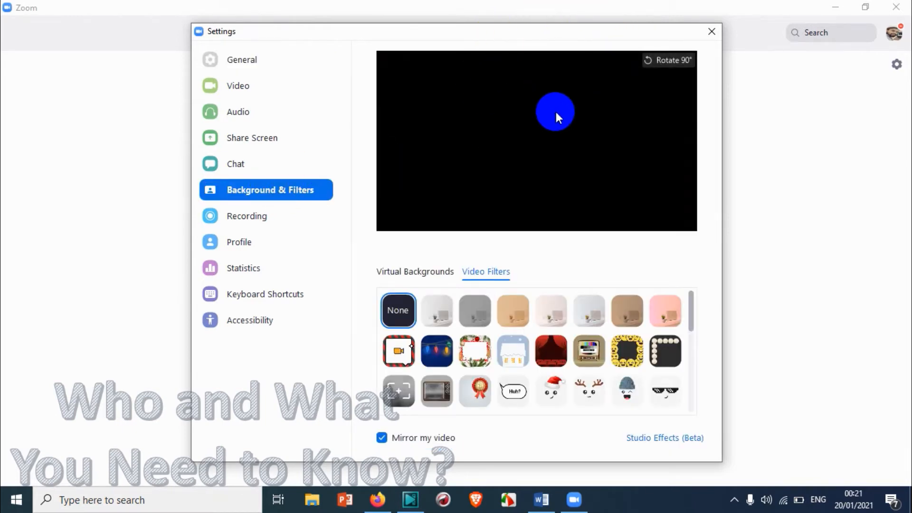
mouse_move(568, 193)
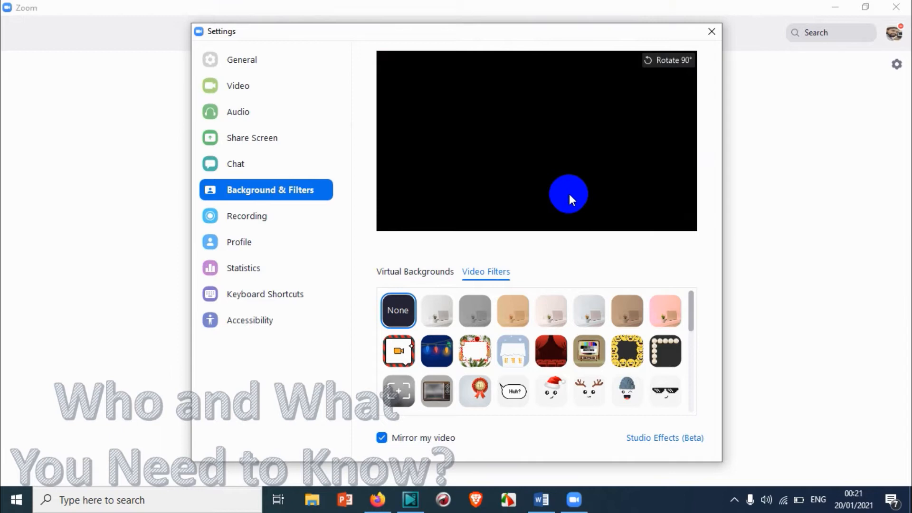
mouse_move(563, 172)
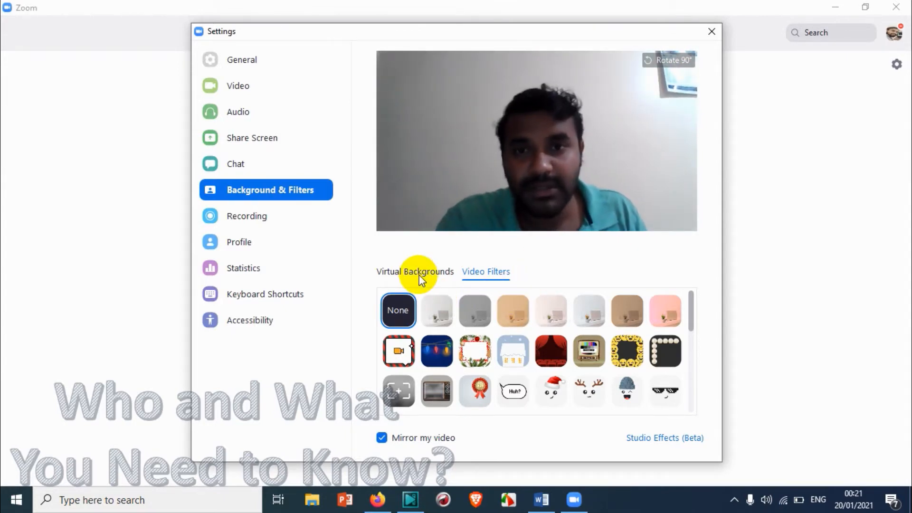
mouse_move(396, 280)
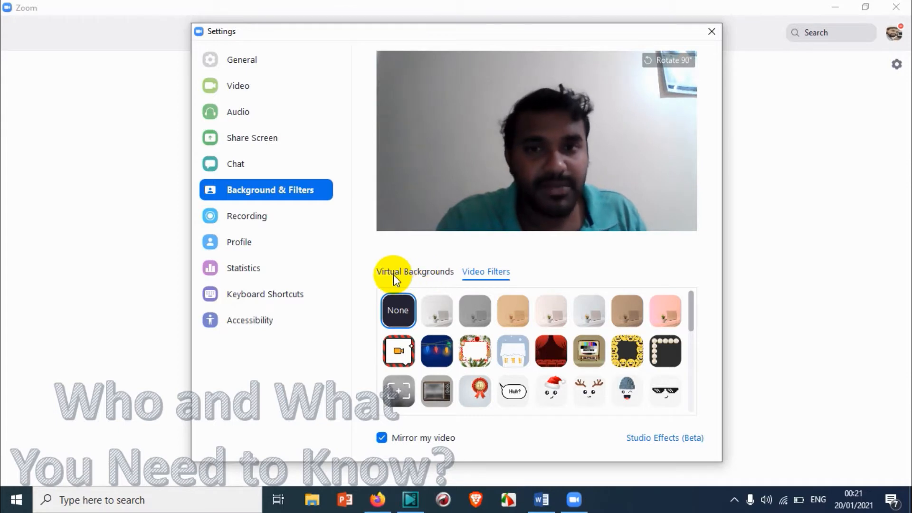
mouse_move(420, 277)
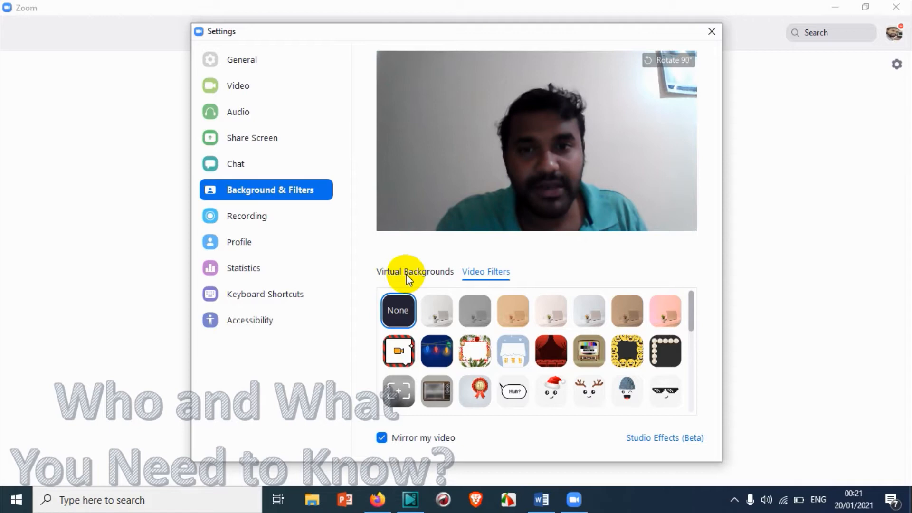
Step: Try the San Francisco, Grass, Earth-from-space and Christmas presents virtual backgrounds in turn
left_click(415, 272)
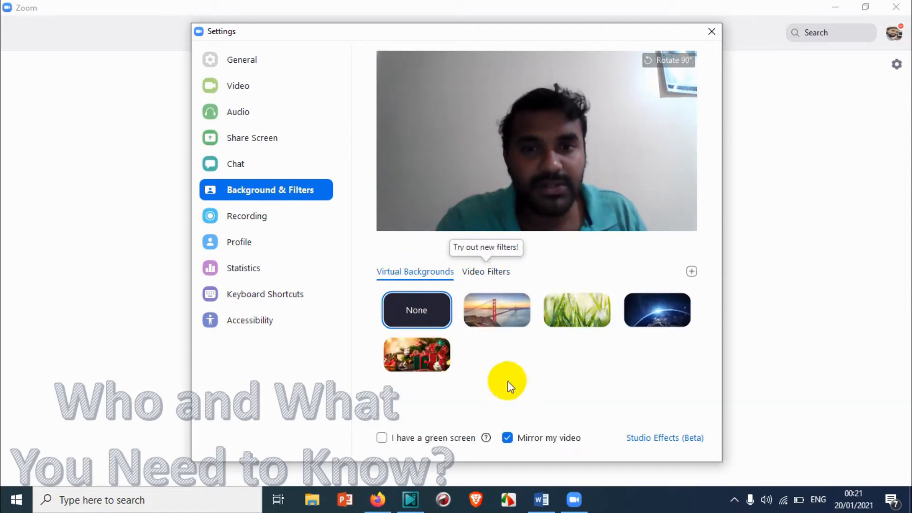
mouse_move(496, 310)
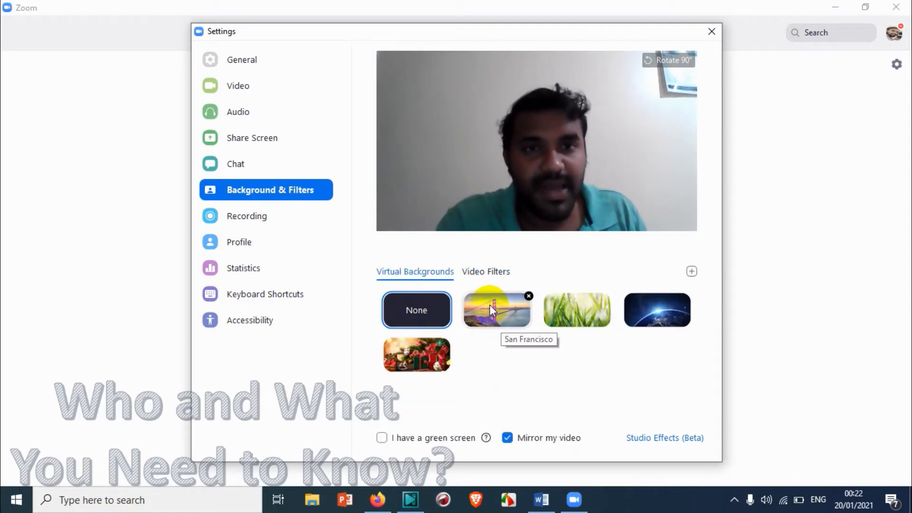
left_click(496, 309)
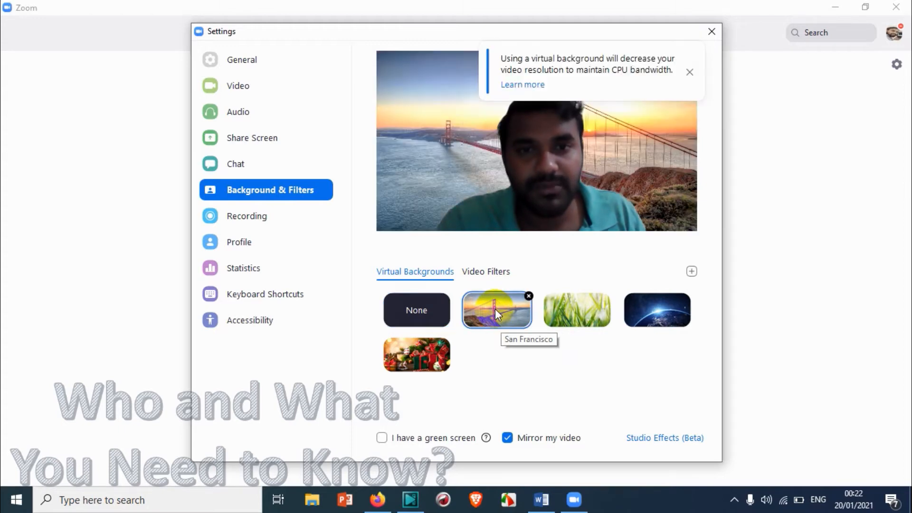
mouse_move(575, 308)
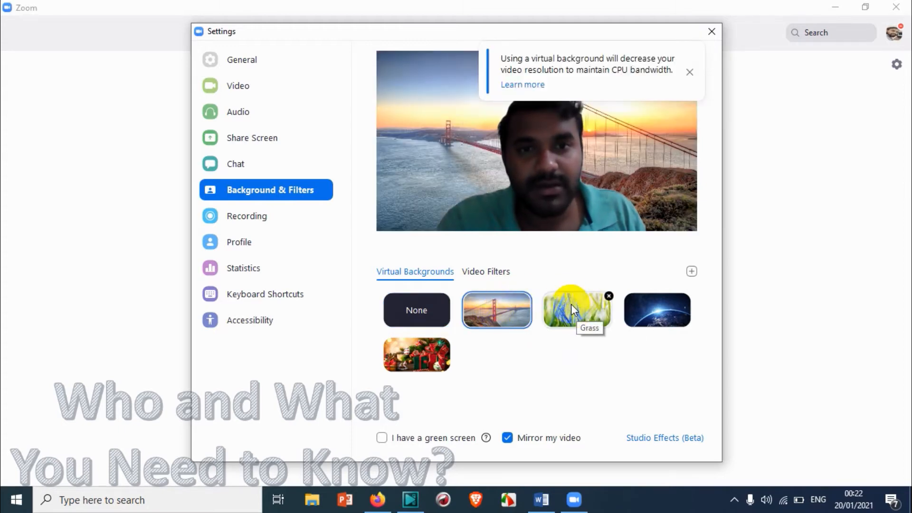
left_click(576, 309)
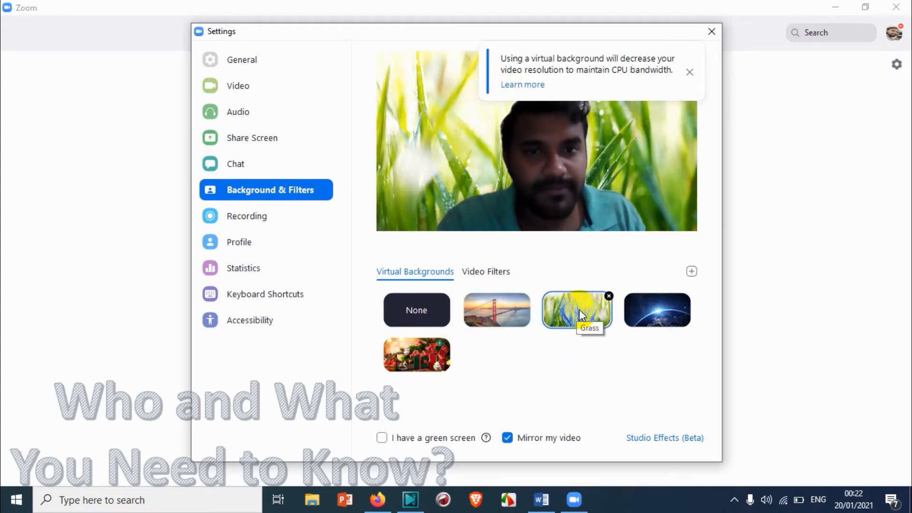
left_click(656, 309)
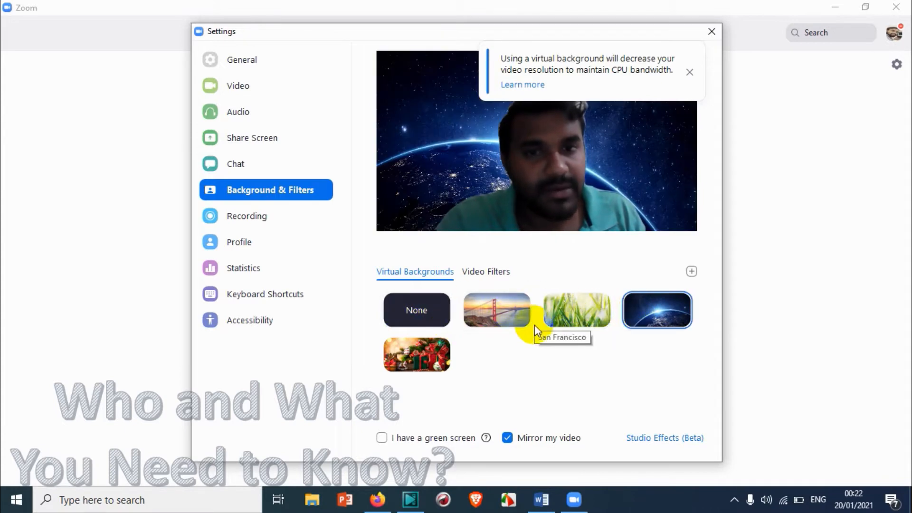
left_click(417, 354)
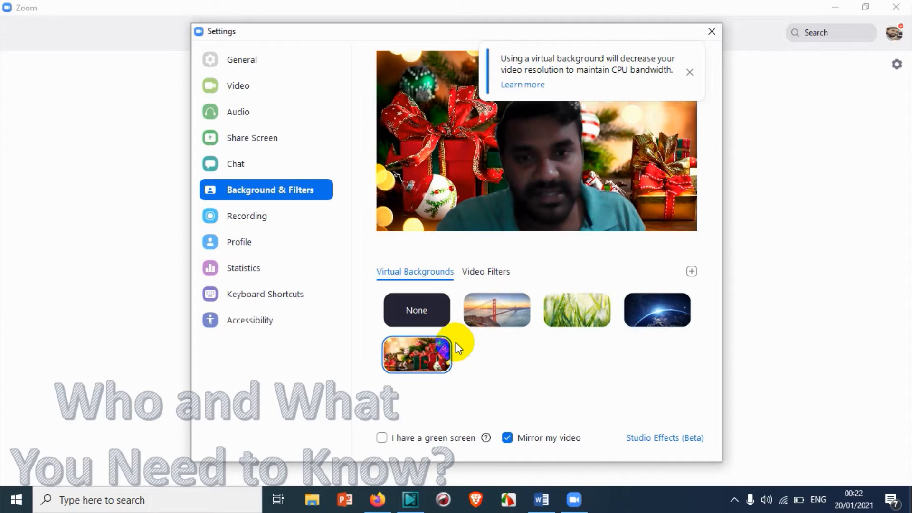
mouse_move(416, 355)
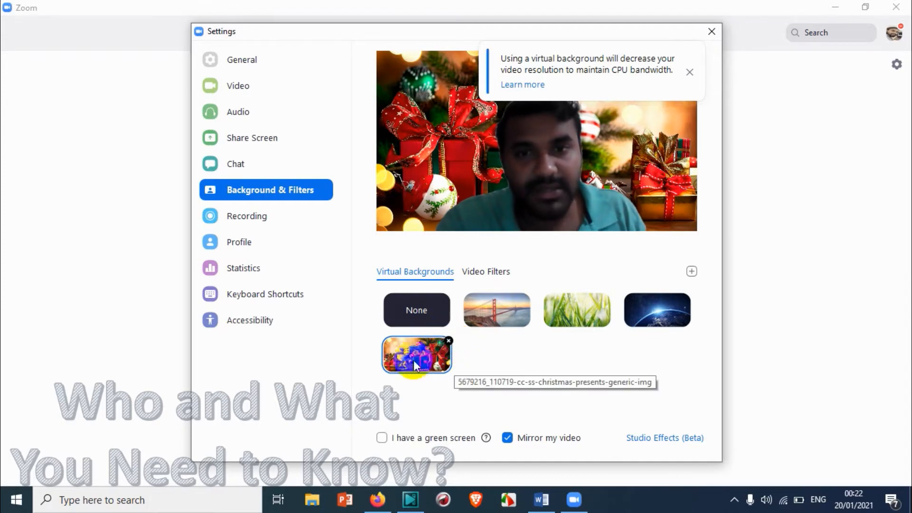
Step: Delete the Christmas presents image, leaving the Earth background applied
left_click(448, 340)
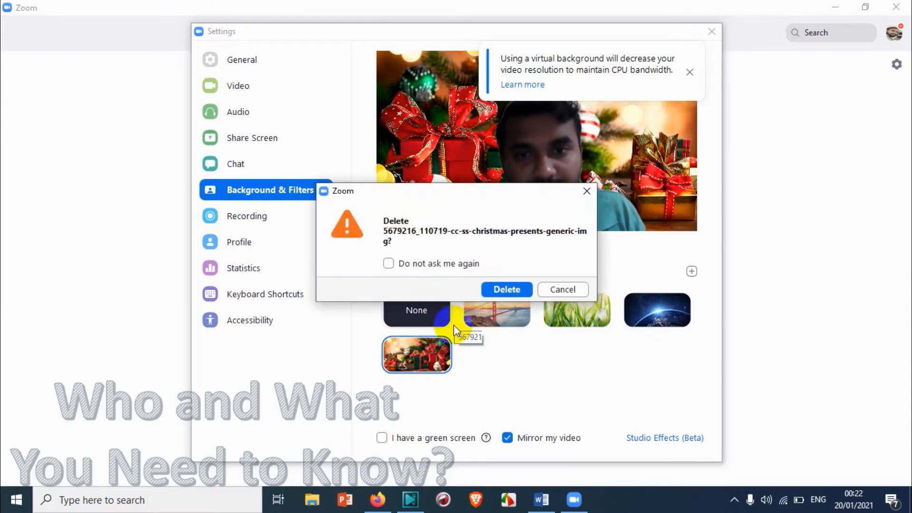
left_click(506, 289)
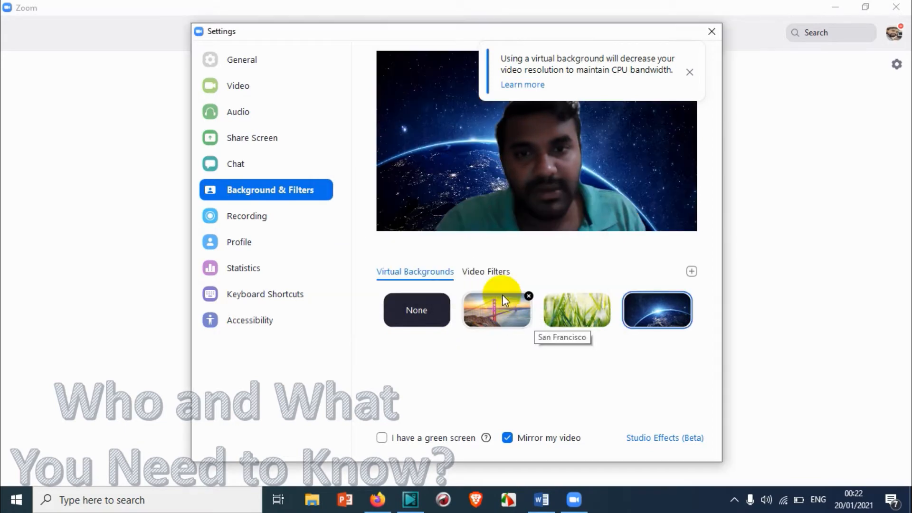
mouse_move(692, 272)
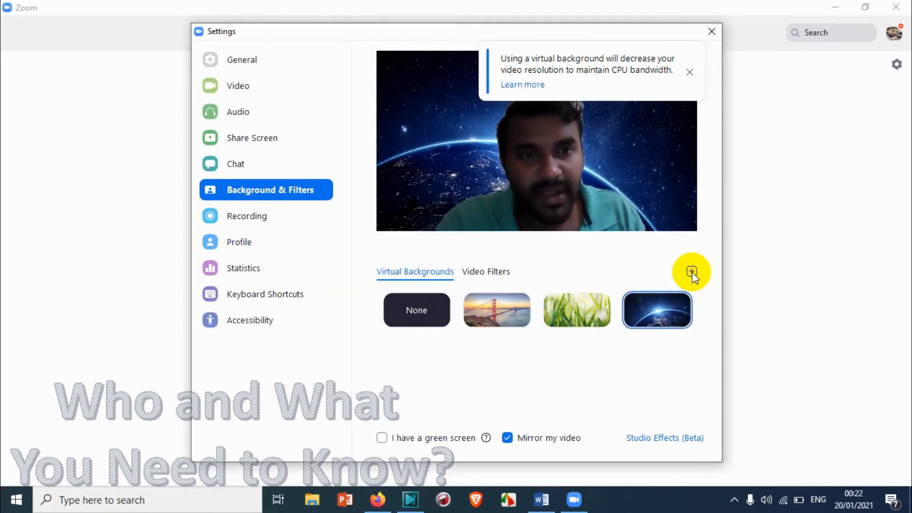
Step: Start adding a custom image, browse Downloads, then keep the Earth-from-space background
left_click(691, 271)
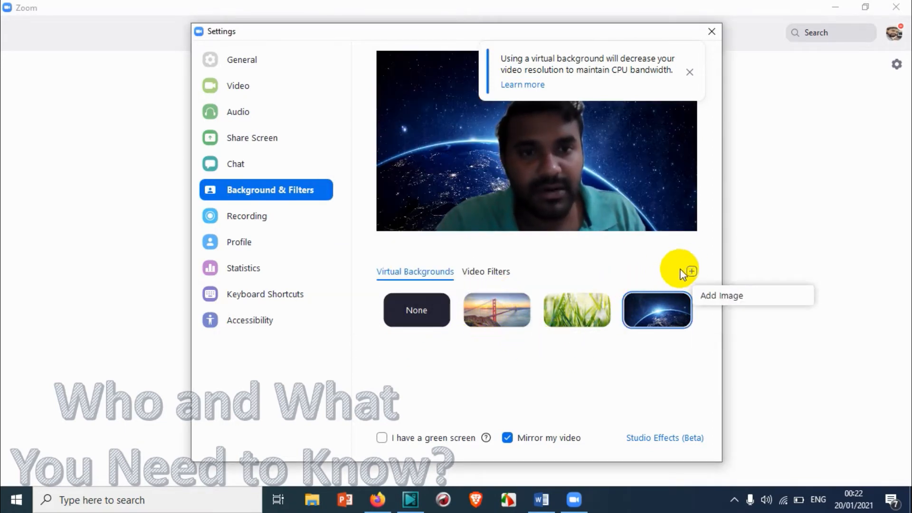
mouse_move(714, 299)
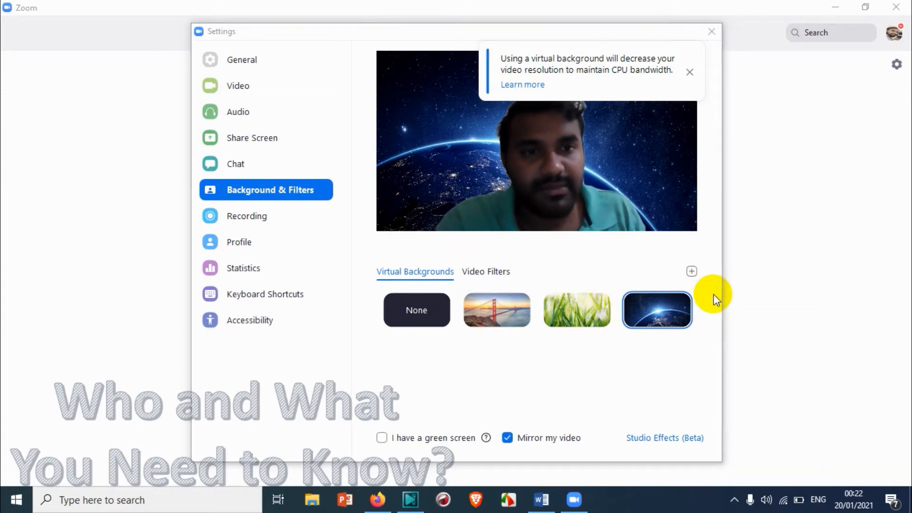
left_click(692, 271)
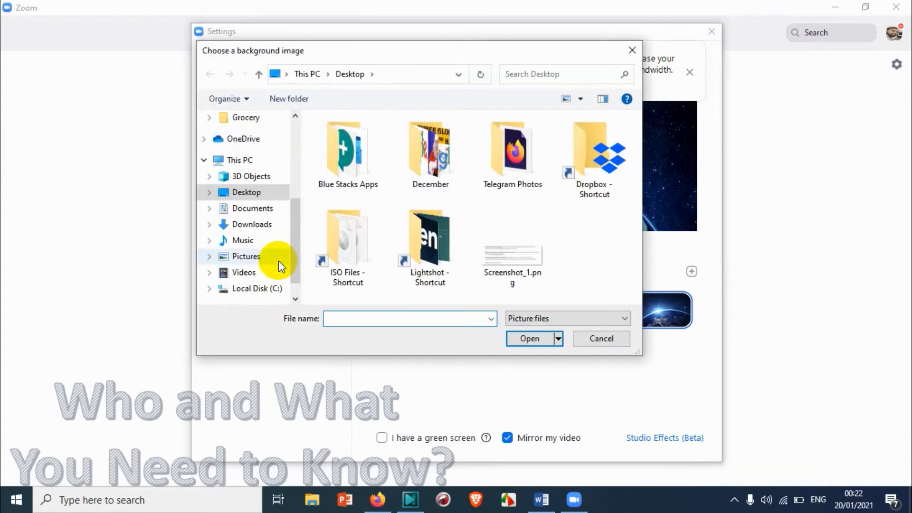
mouse_move(252, 225)
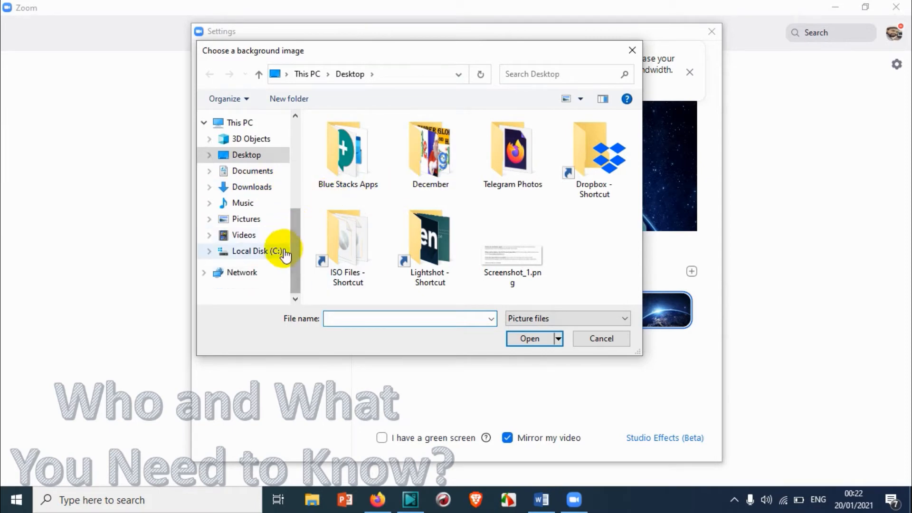
left_click(252, 187)
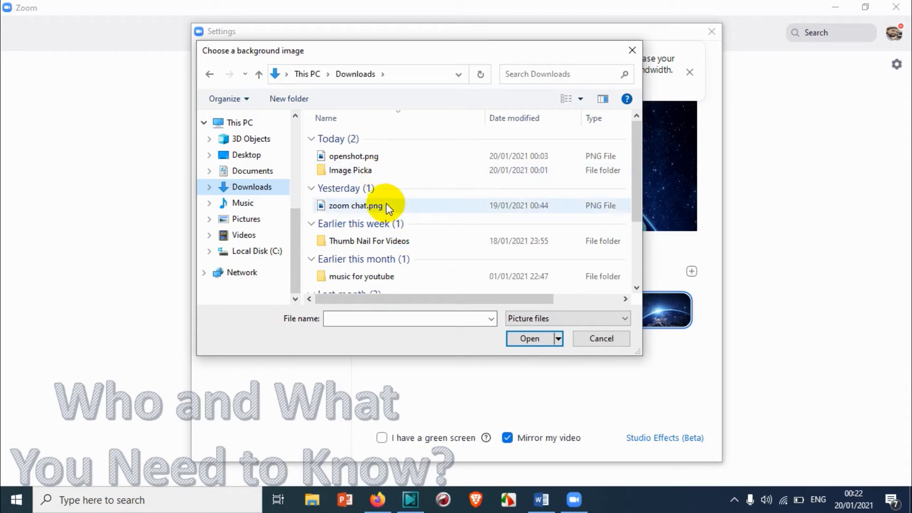
scroll("down", 3)
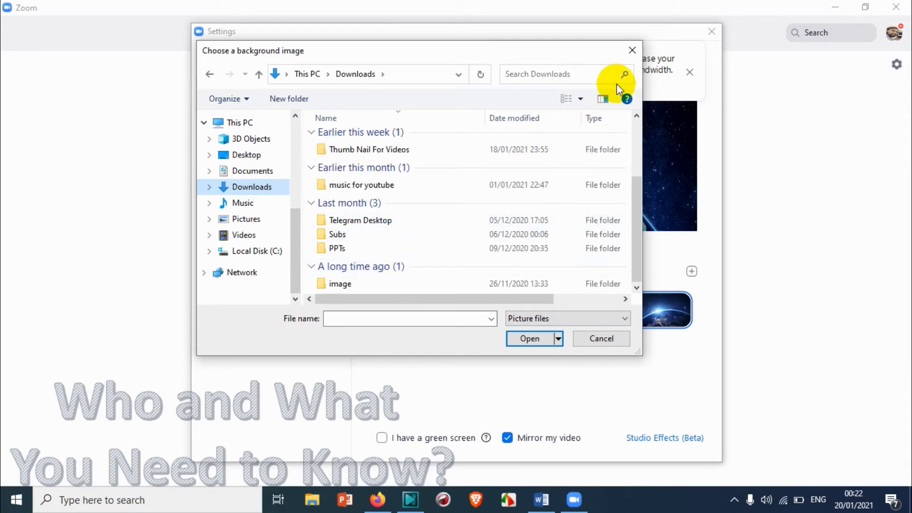
left_click(601, 339)
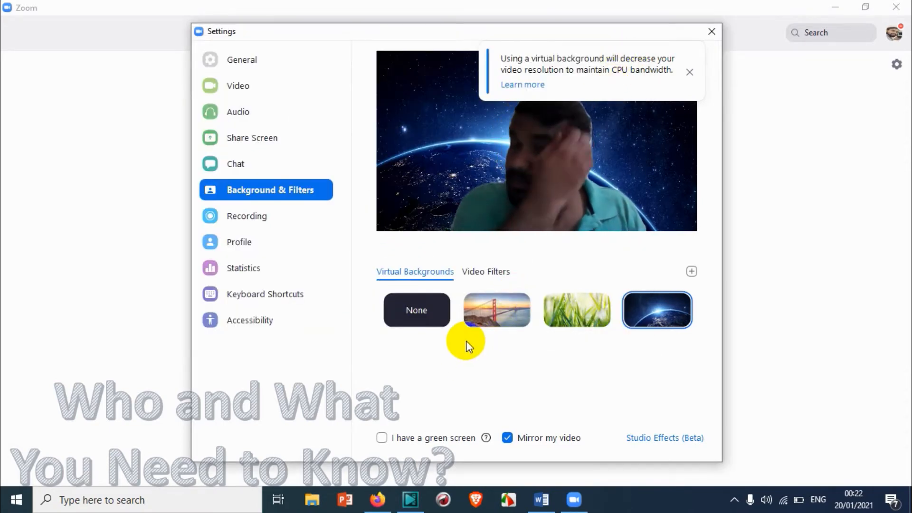
mouse_move(448, 413)
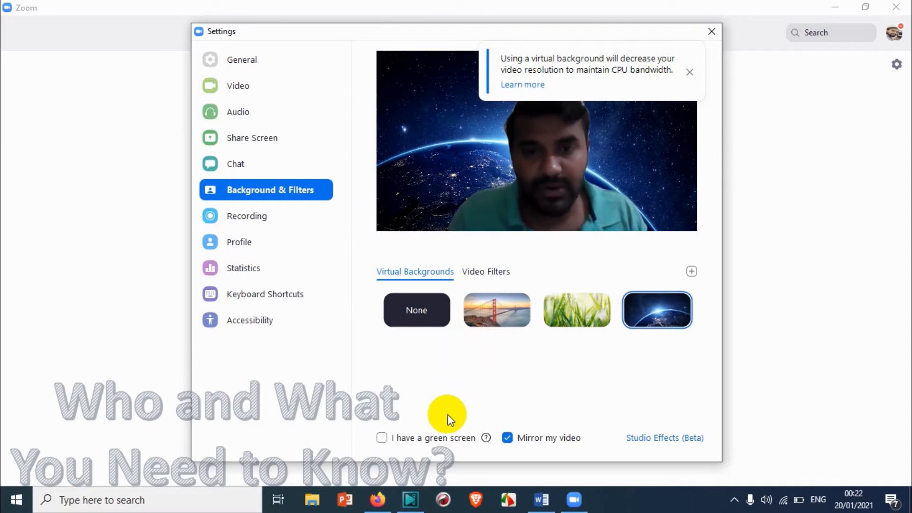
mouse_move(483, 391)
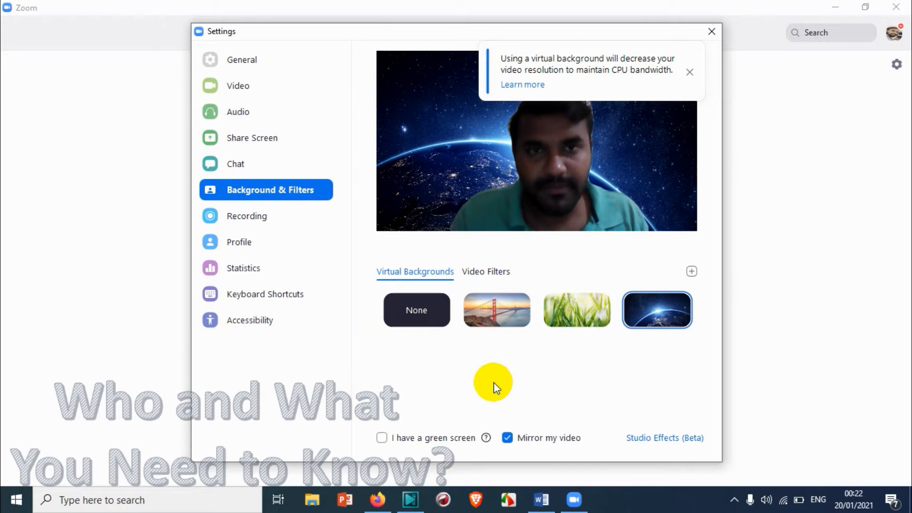
left_click(690, 73)
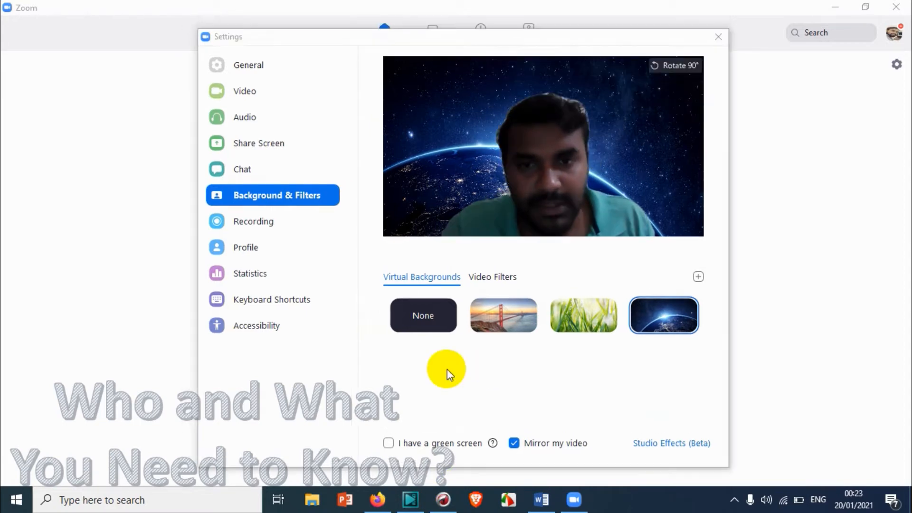
mouse_move(702, 61)
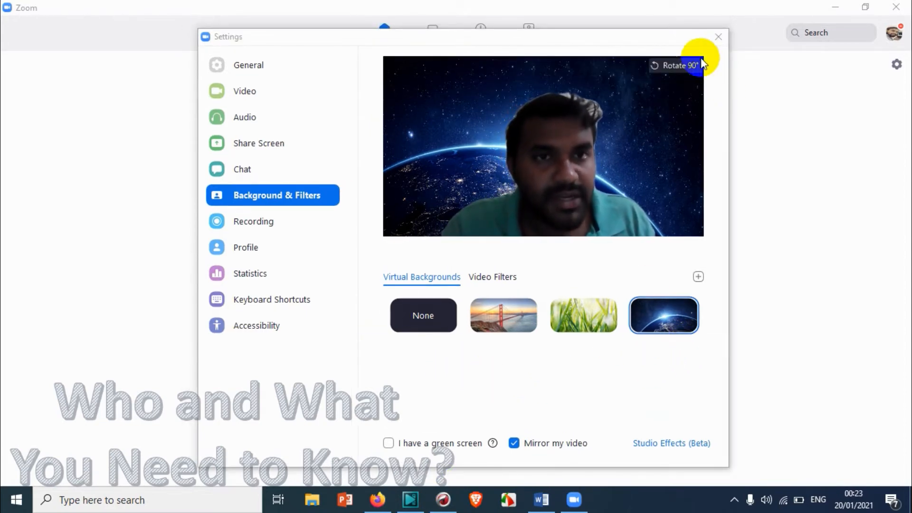
Step: Add the red forest picture from Downloads as a virtual background and dismiss the resolution warning
left_click(698, 277)
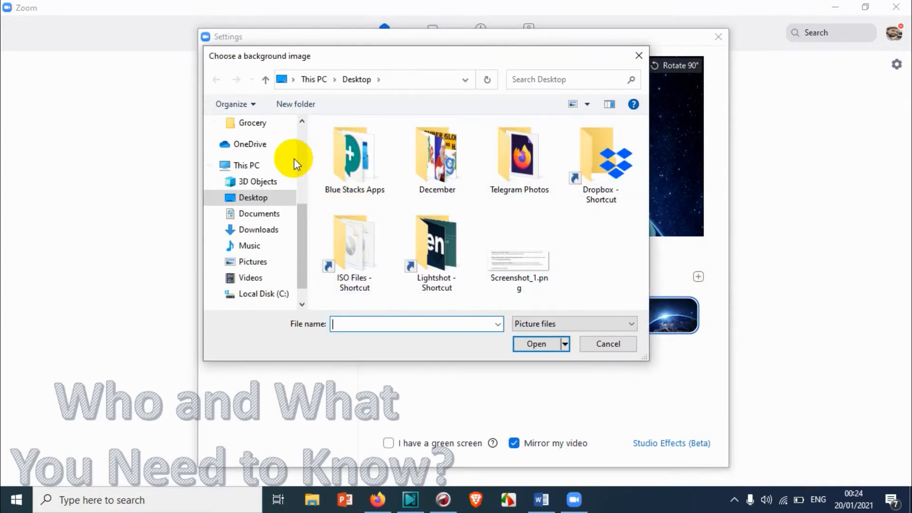
left_click(259, 229)
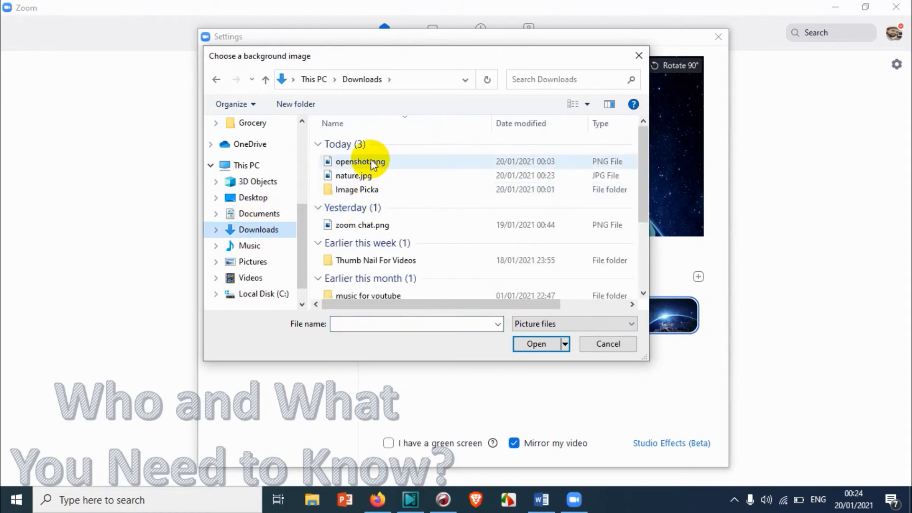
left_click(536, 344)
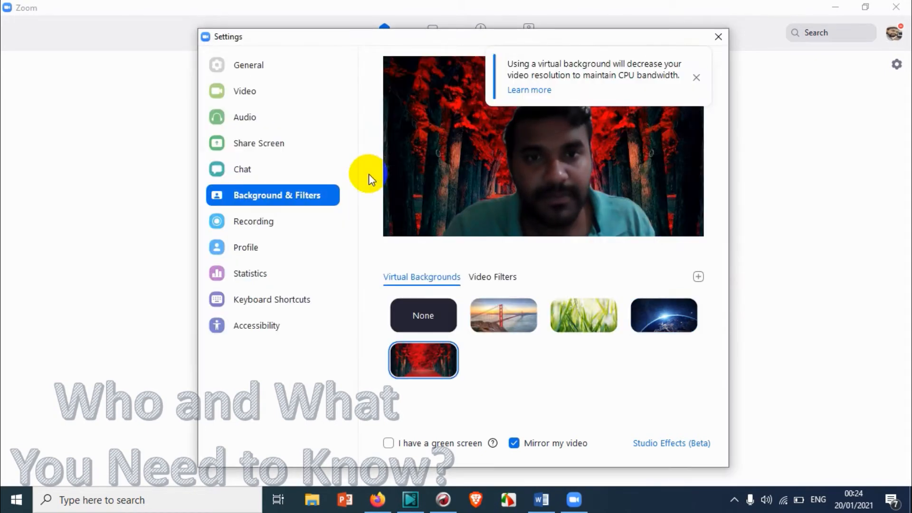
mouse_move(707, 70)
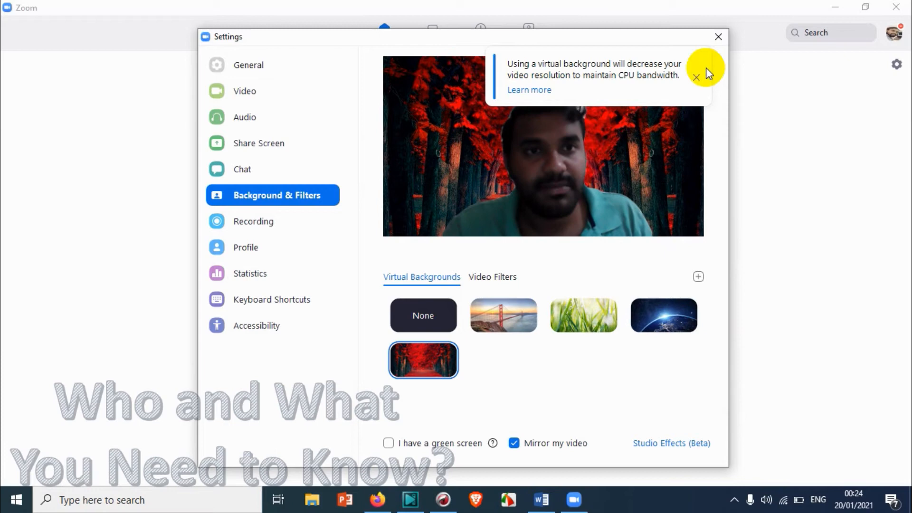
left_click(696, 77)
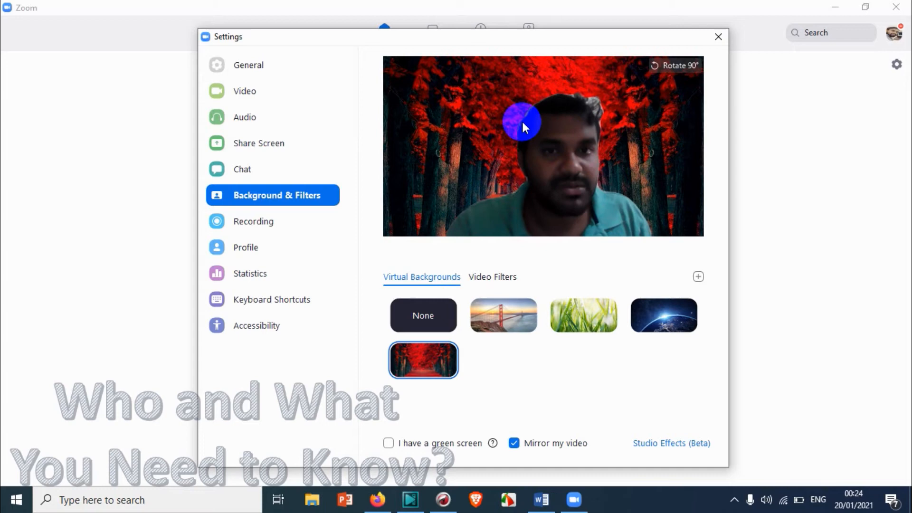
mouse_move(581, 38)
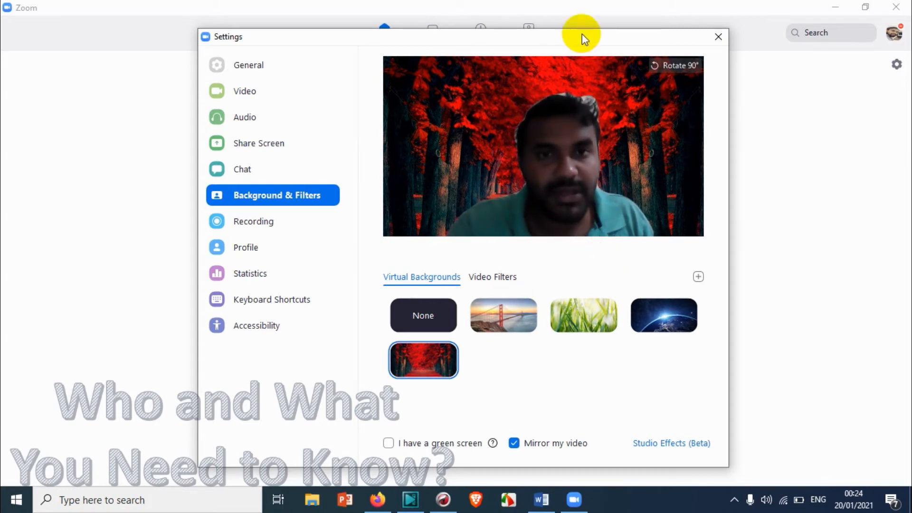
mouse_move(546, 225)
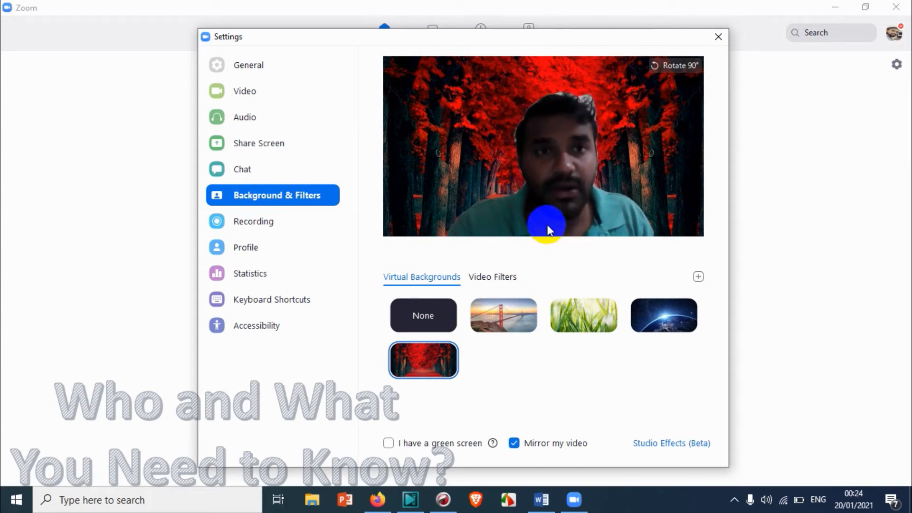
mouse_move(653, 277)
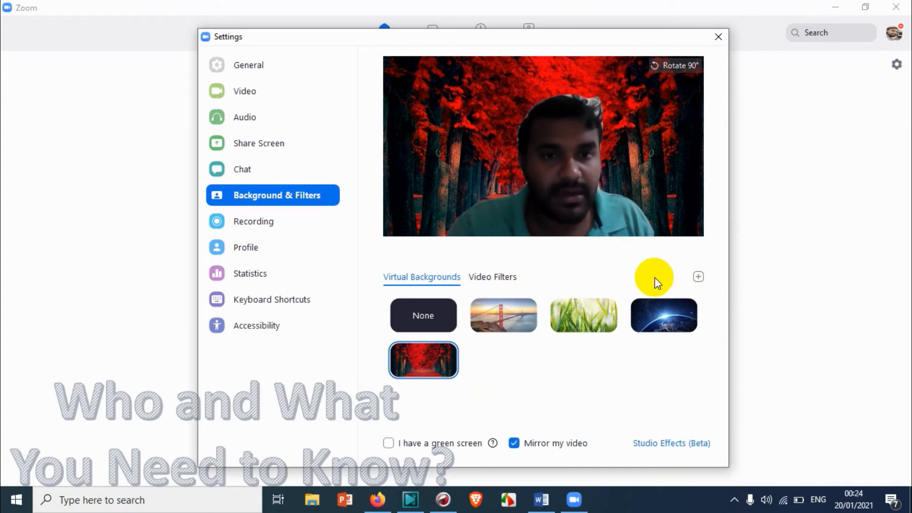
mouse_move(492, 277)
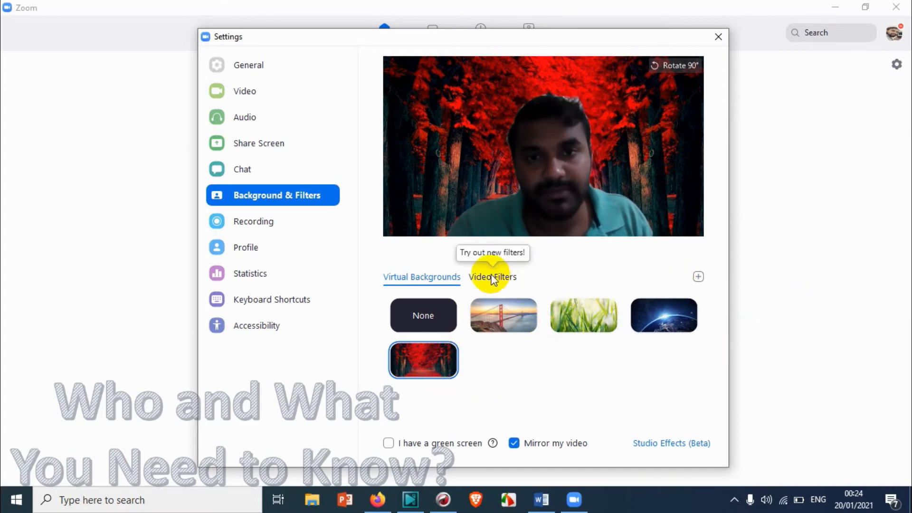
left_click(492, 277)
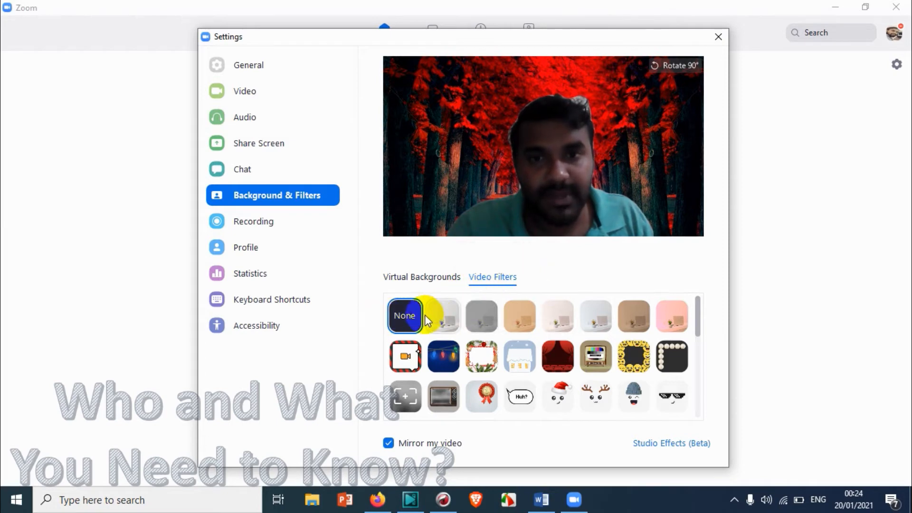
mouse_move(446, 317)
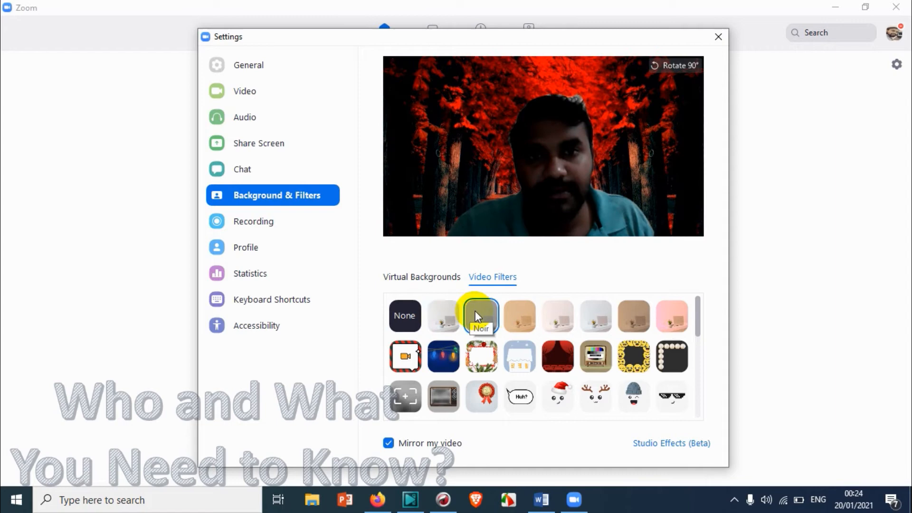
Step: Try the Noir filter, another colour filter, a decorative overlay and bunny ears on the preview
left_click(481, 316)
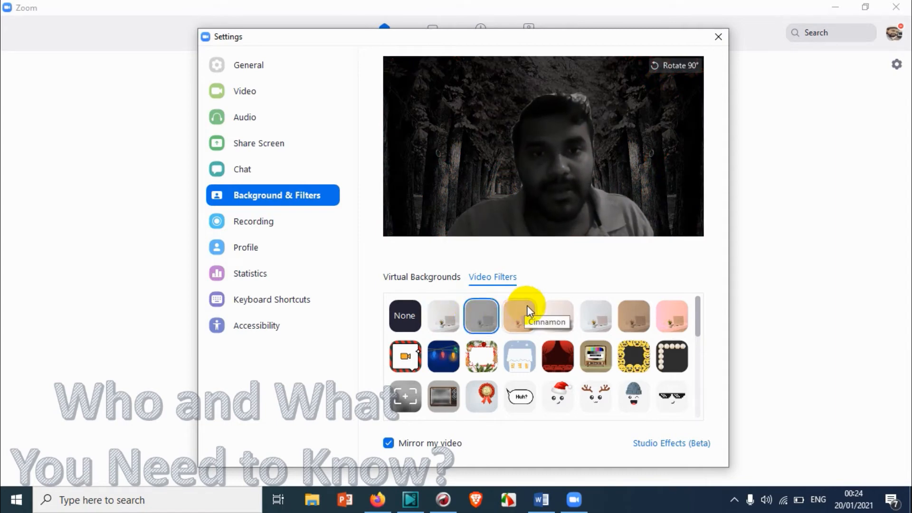
left_click(596, 316)
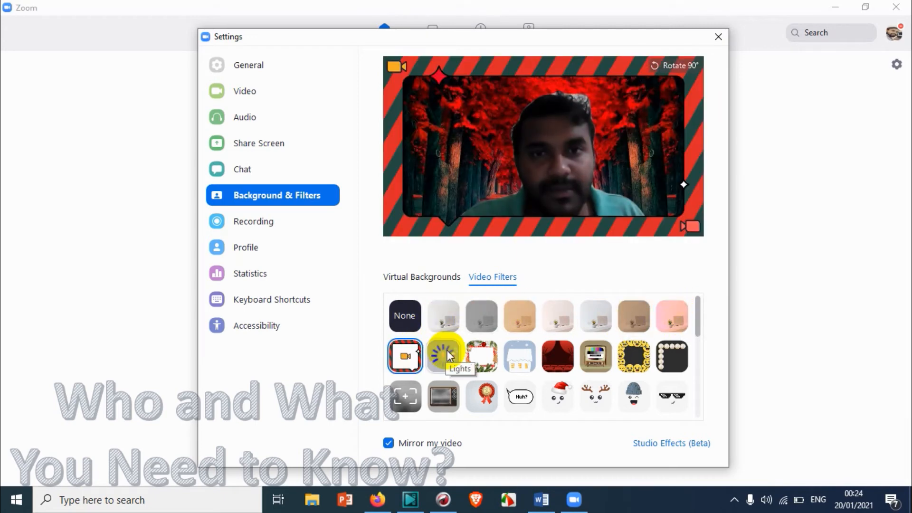
left_click(482, 356)
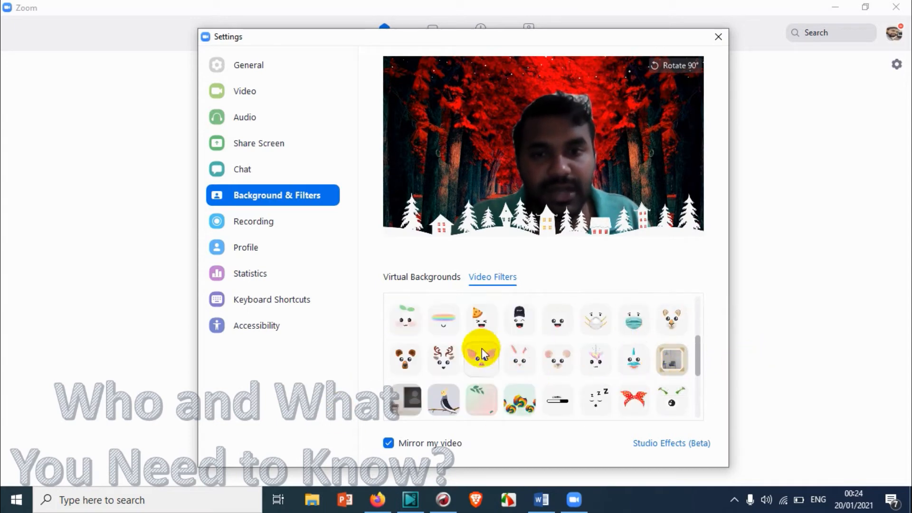
mouse_move(557, 361)
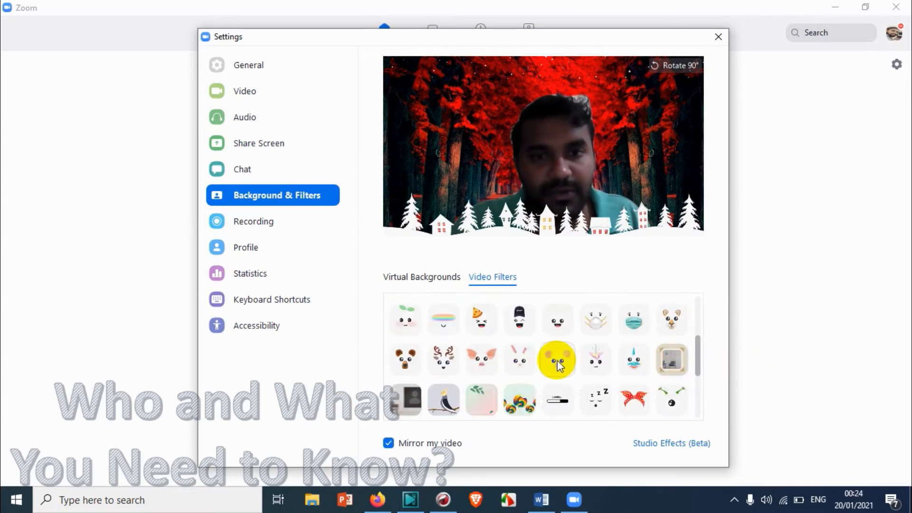
left_click(518, 359)
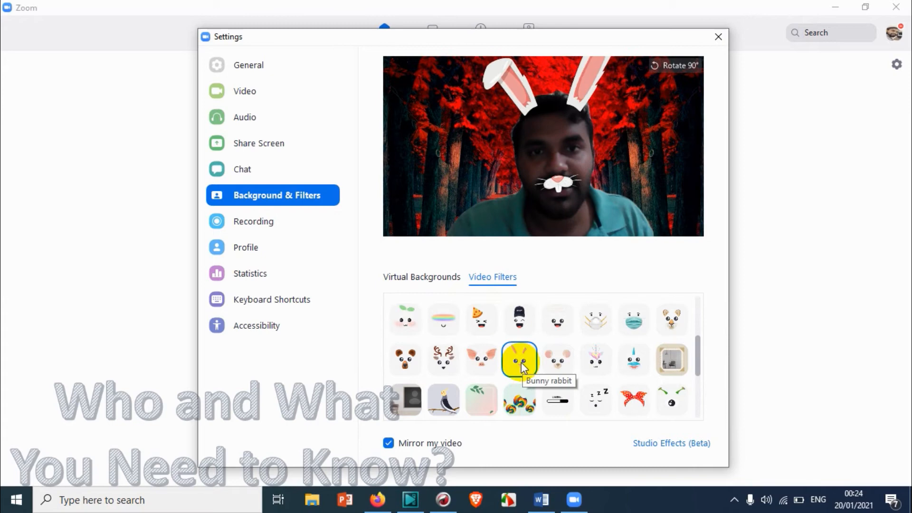
Step: Try a black hat then a black beret filter, and finally clear the filter with None
scroll("down", 3)
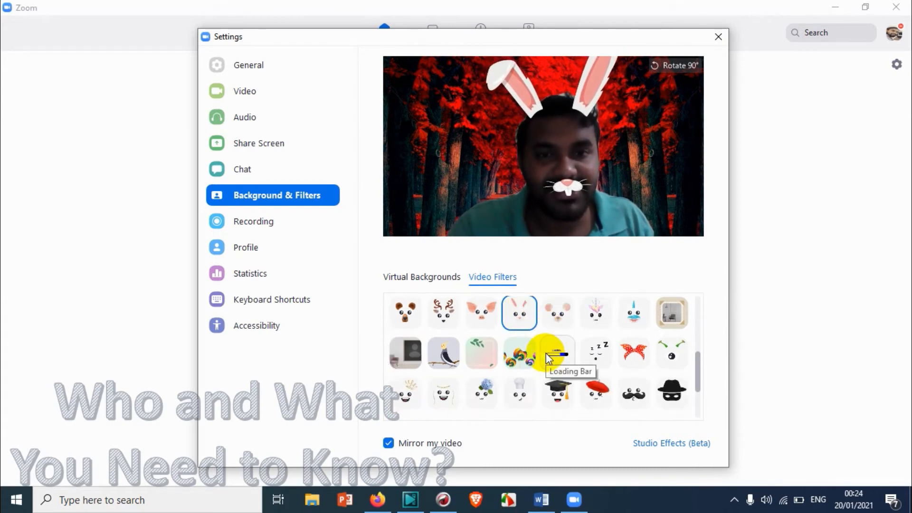
scroll("down", 3)
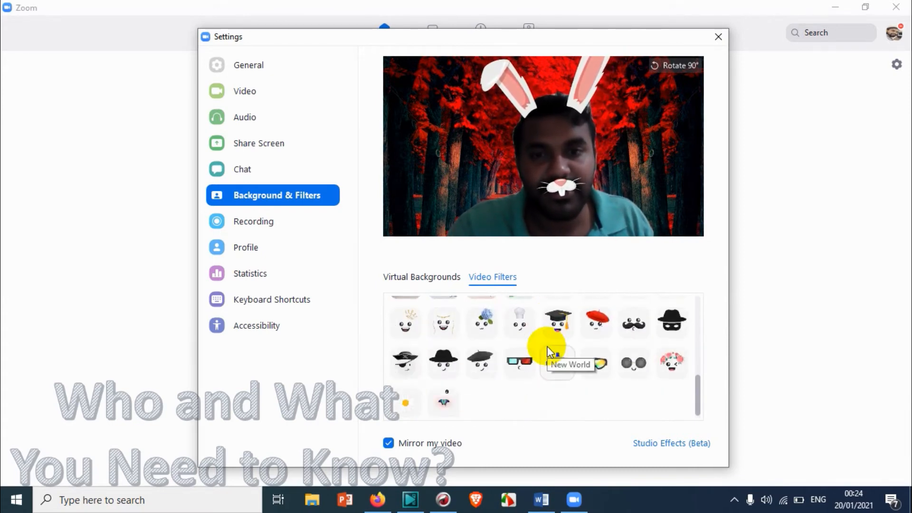
left_click(443, 355)
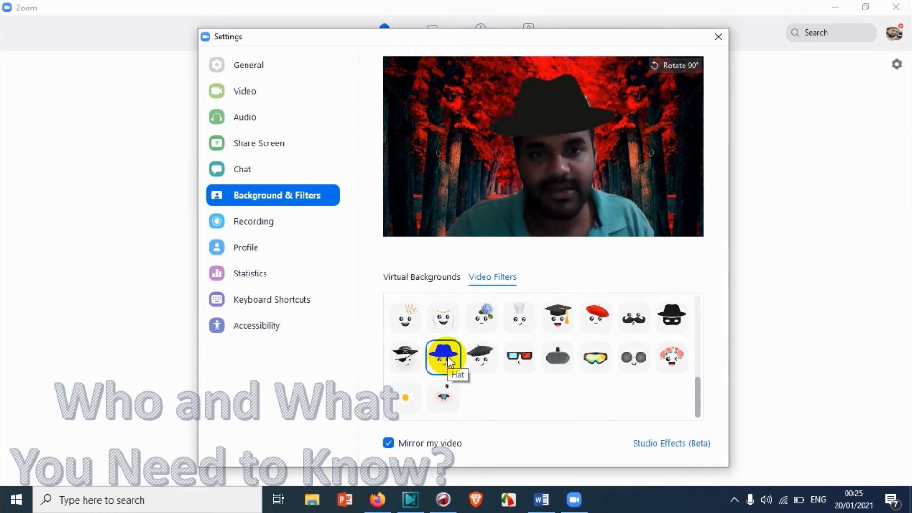
left_click(482, 357)
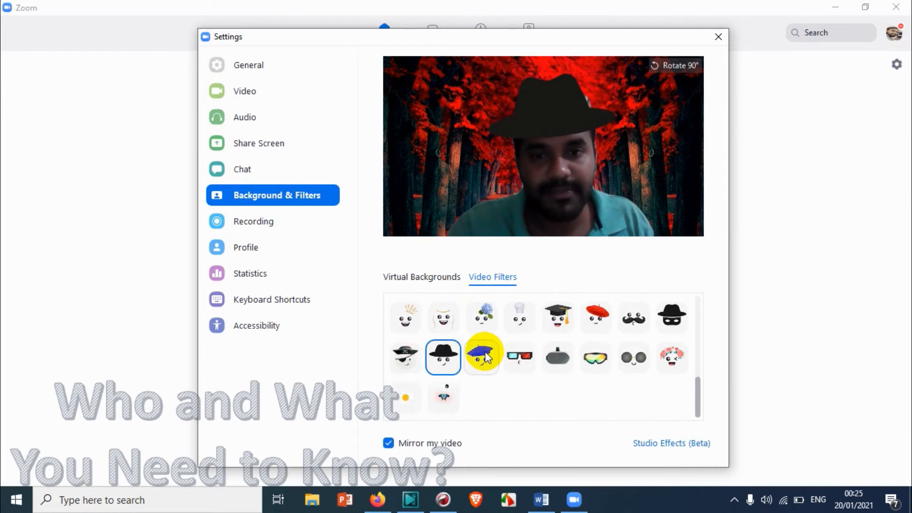
left_click(482, 357)
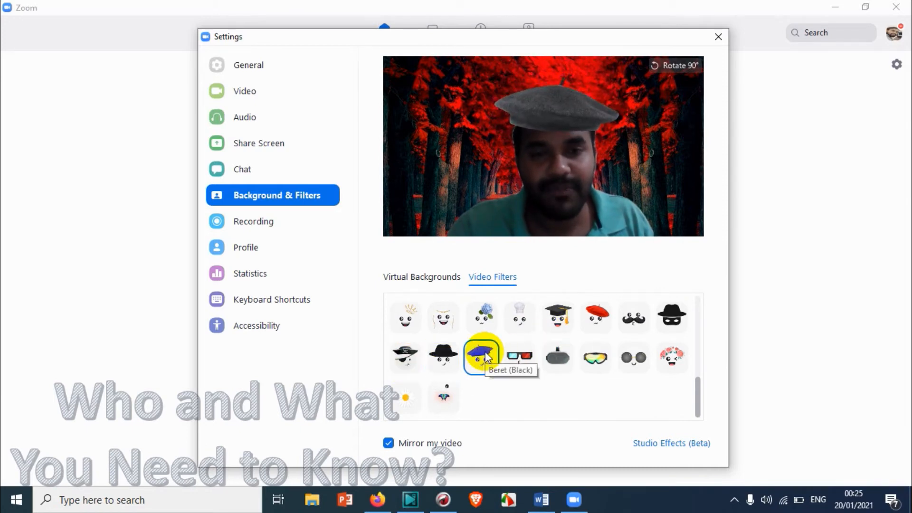
scroll("down", 3)
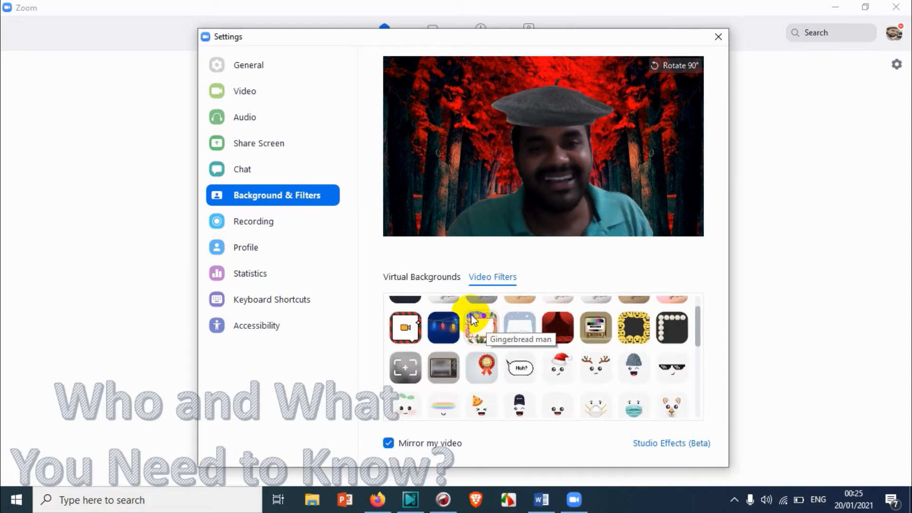
scroll("up", 3)
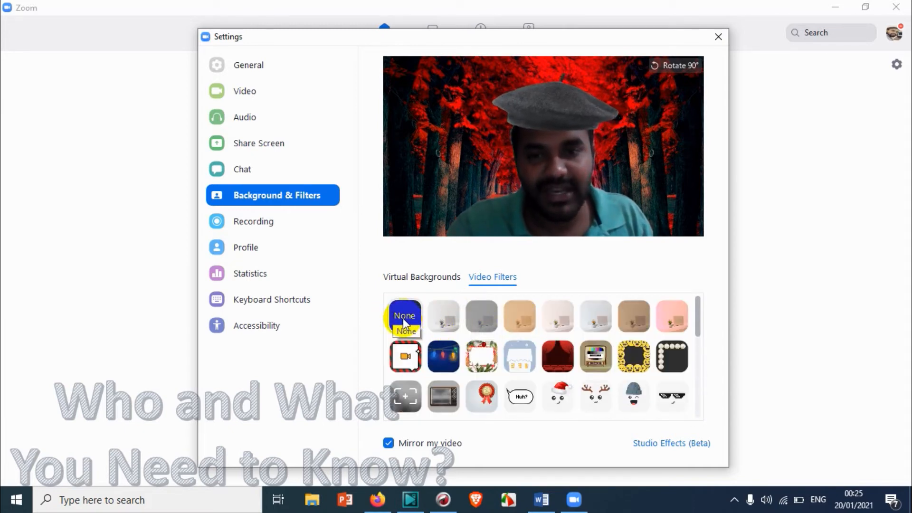
mouse_move(570, 122)
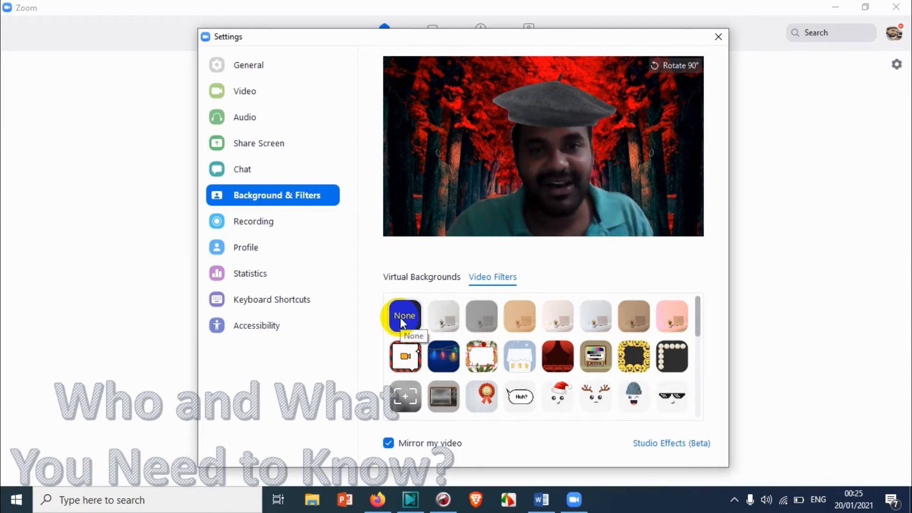
left_click(421, 277)
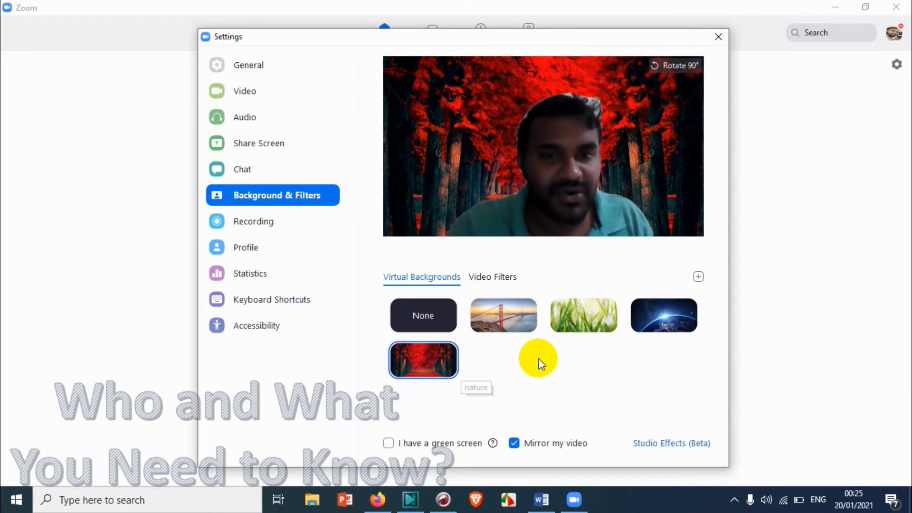
mouse_move(503, 315)
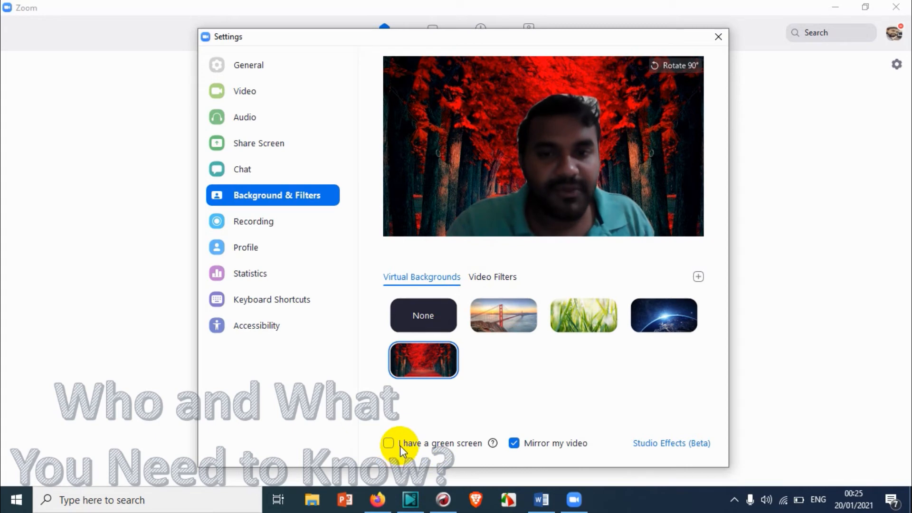
Step: Toggle the green-screen option on and off and keep the red forest background applied
left_click(388, 442)
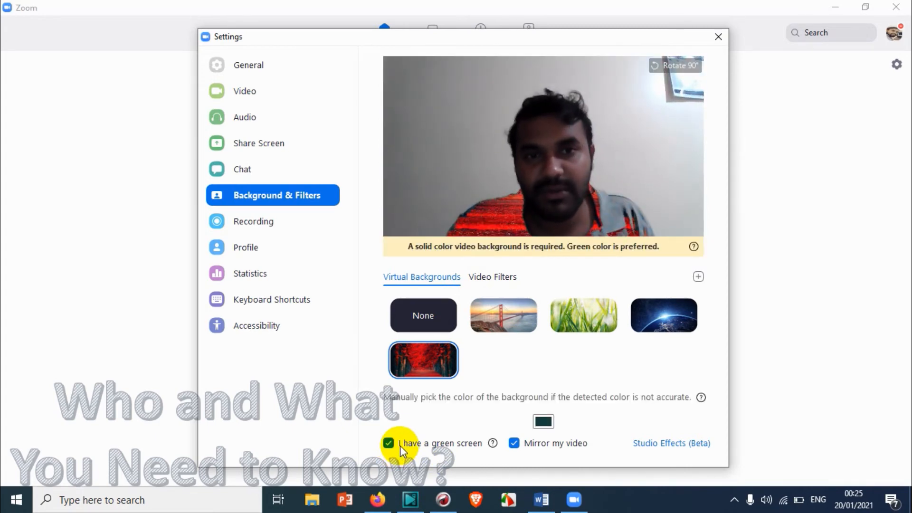
left_click(388, 443)
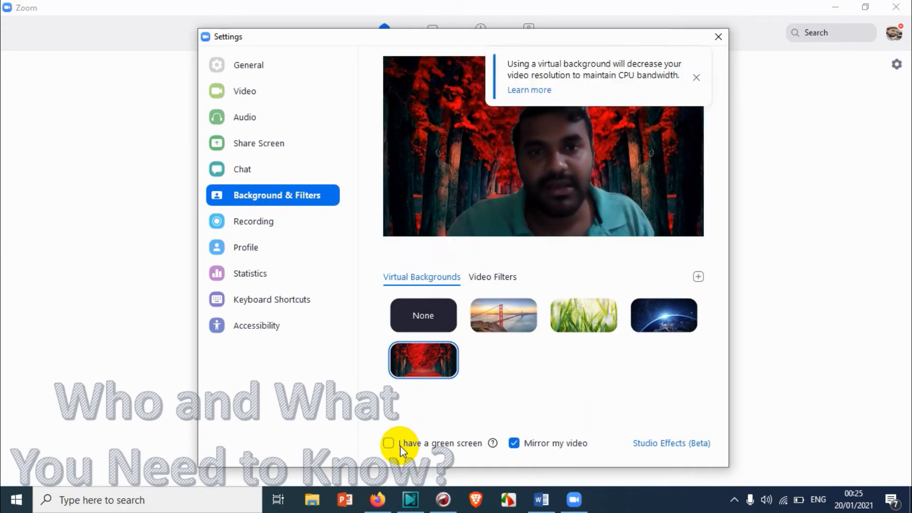
mouse_move(500, 222)
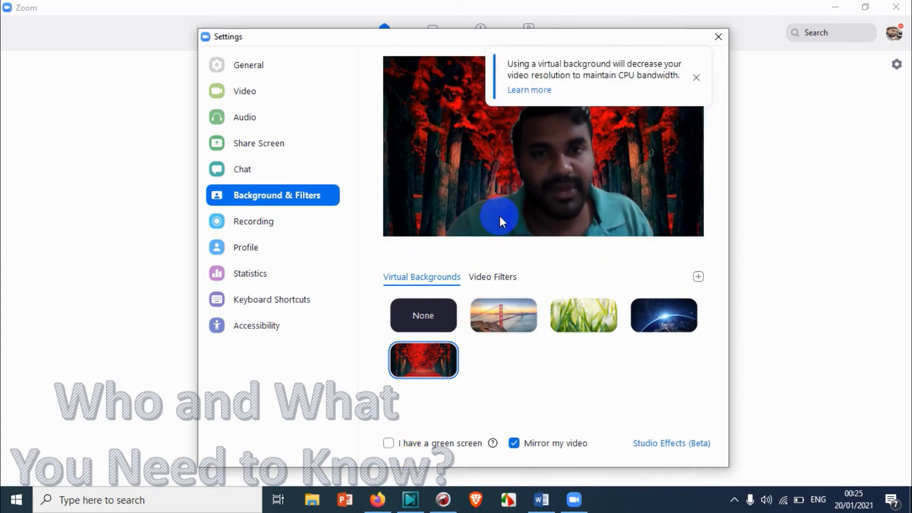
mouse_move(423, 360)
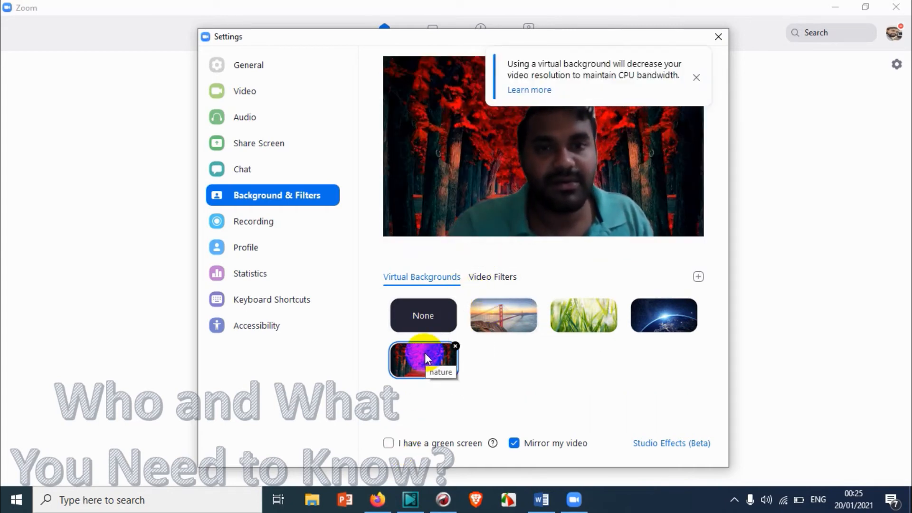
left_click(422, 359)
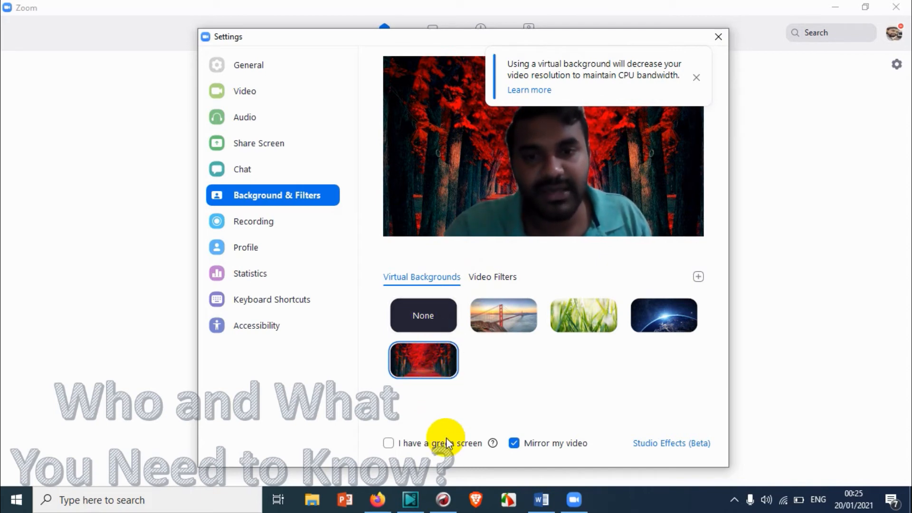
left_click(388, 443)
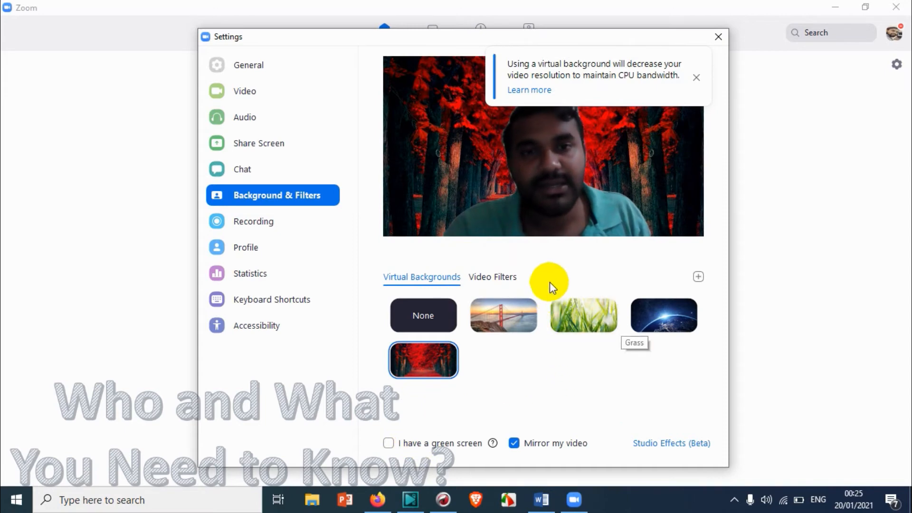
mouse_move(576, 227)
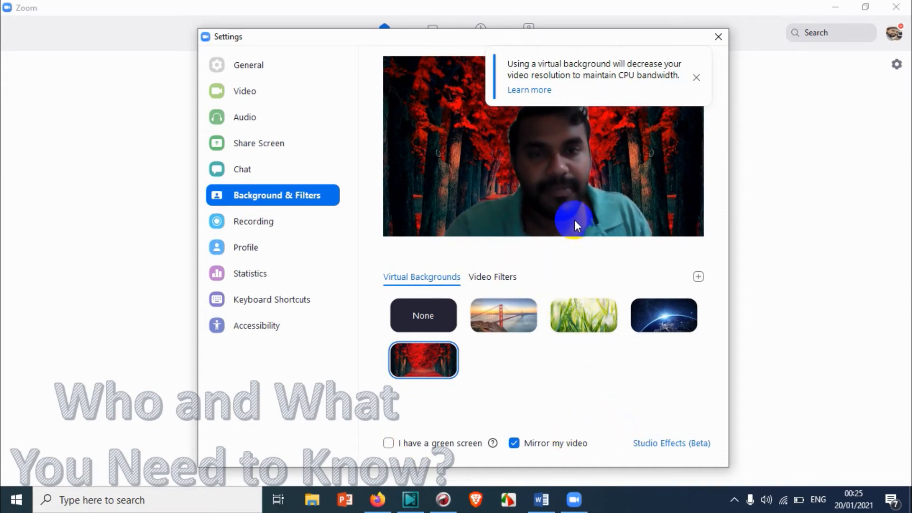
Step: Switch 'Mirror my video' off, on, and off again, leaving the preview unmirrored
left_click(513, 443)
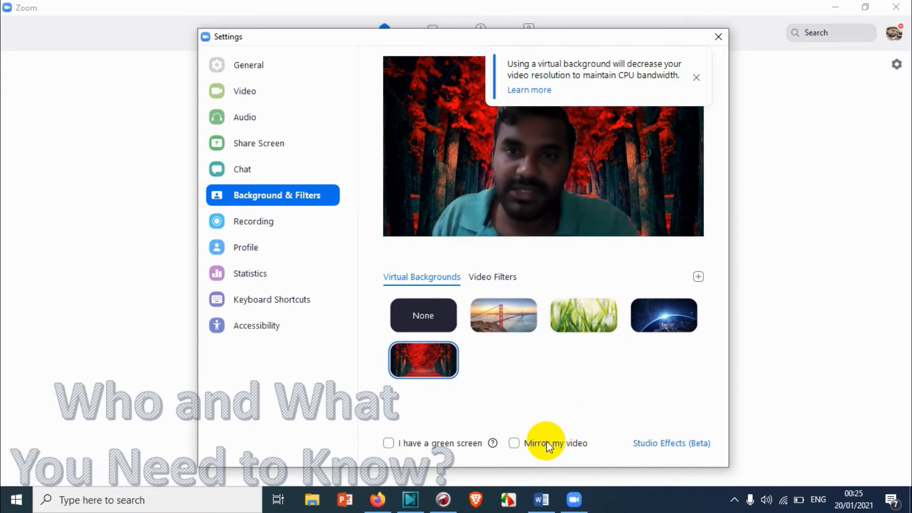
left_click(697, 78)
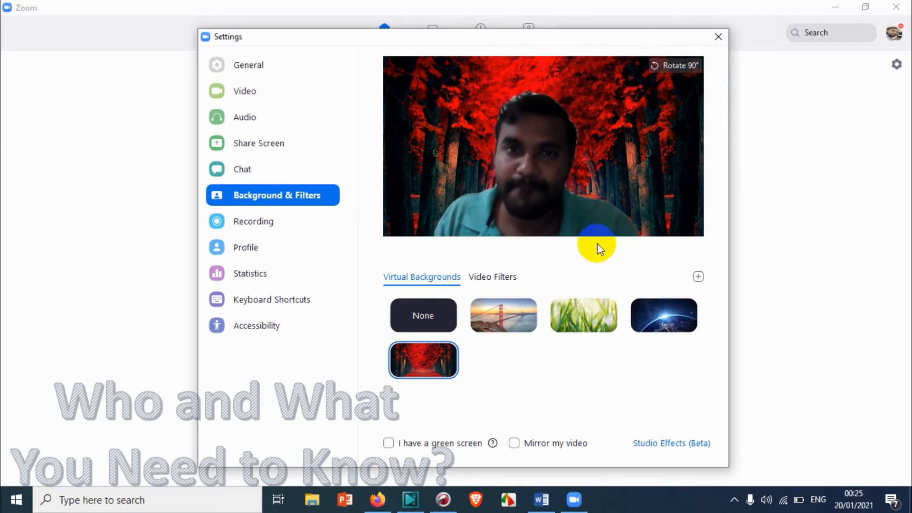
mouse_move(554, 446)
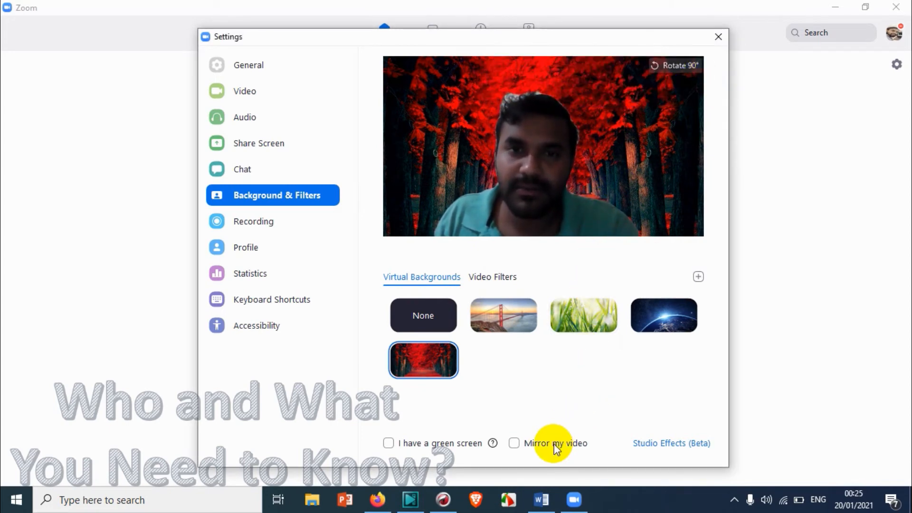
left_click(513, 443)
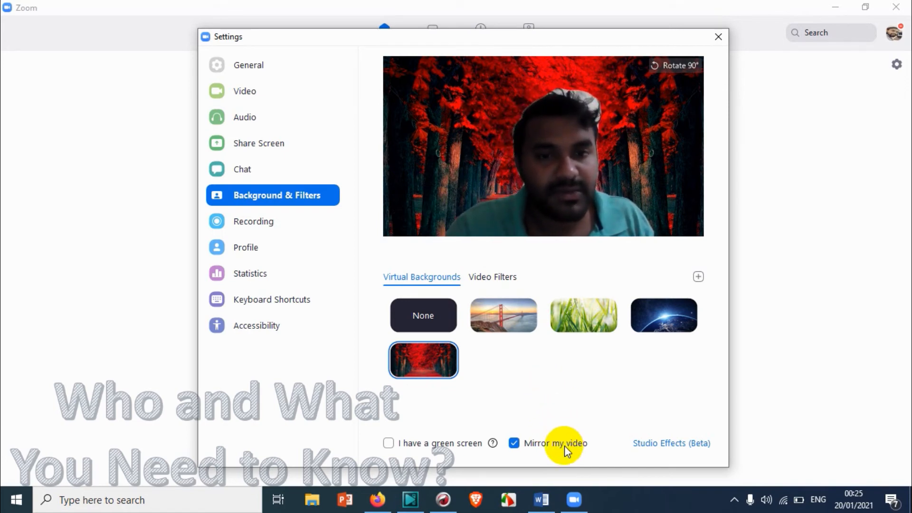
left_click(513, 443)
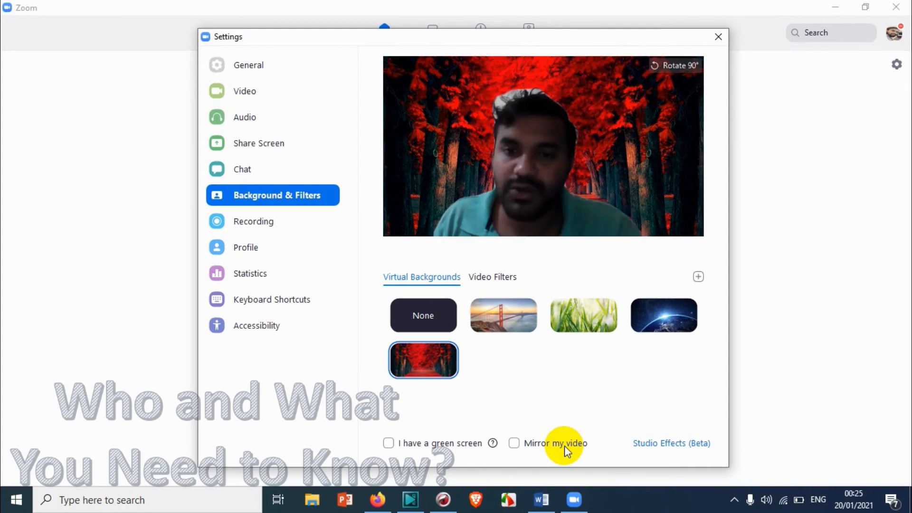
mouse_move(671, 443)
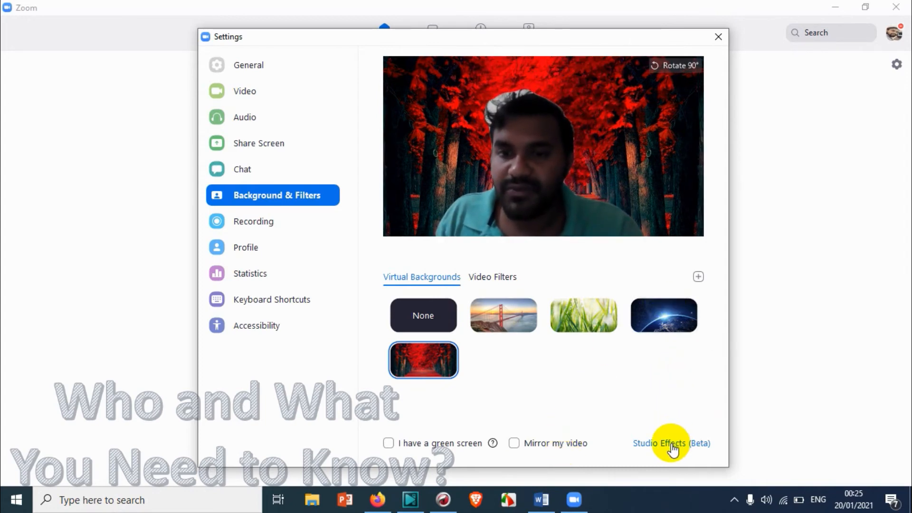
Step: In Studio Effects, try the Soft Arch, another arched and the Curved eyebrow styles
left_click(671, 443)
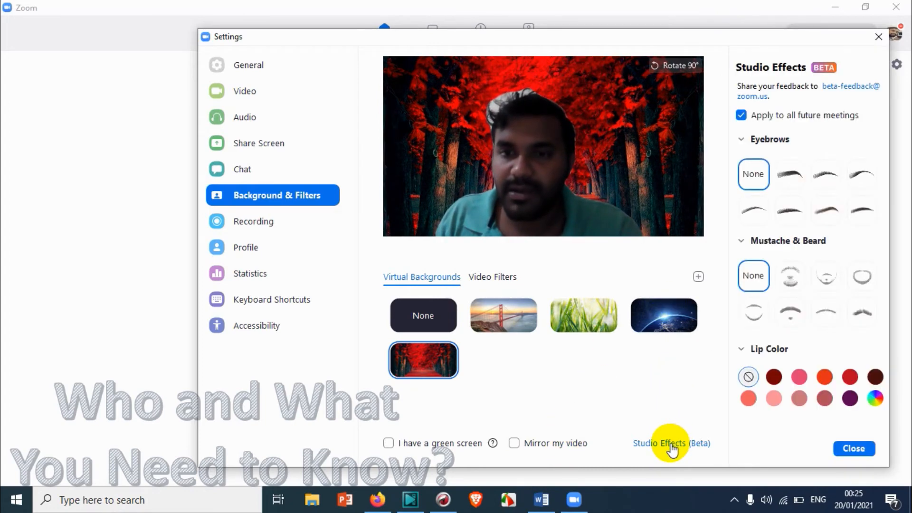
left_click(790, 174)
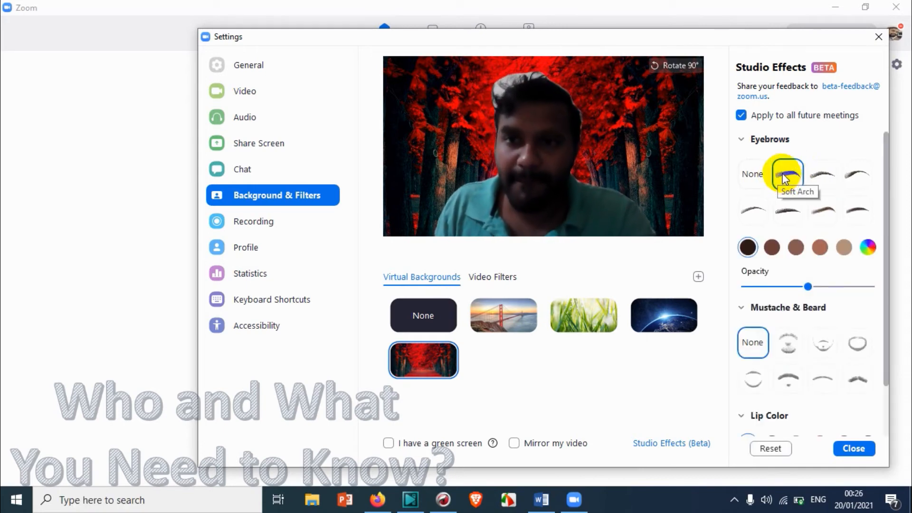
mouse_move(834, 174)
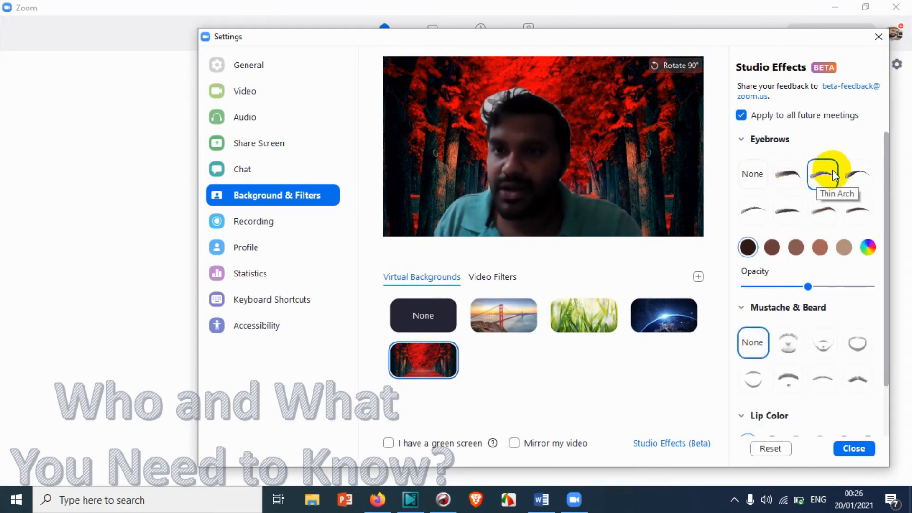
left_click(857, 174)
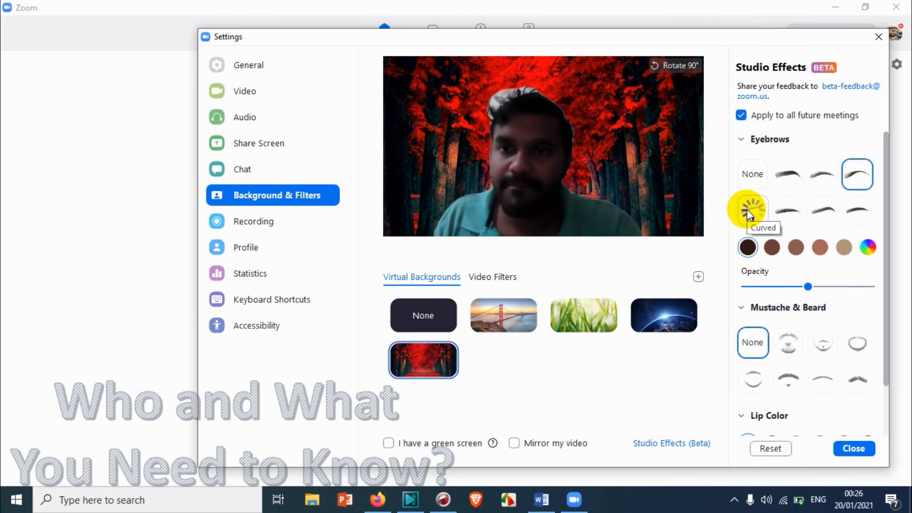
left_click(752, 210)
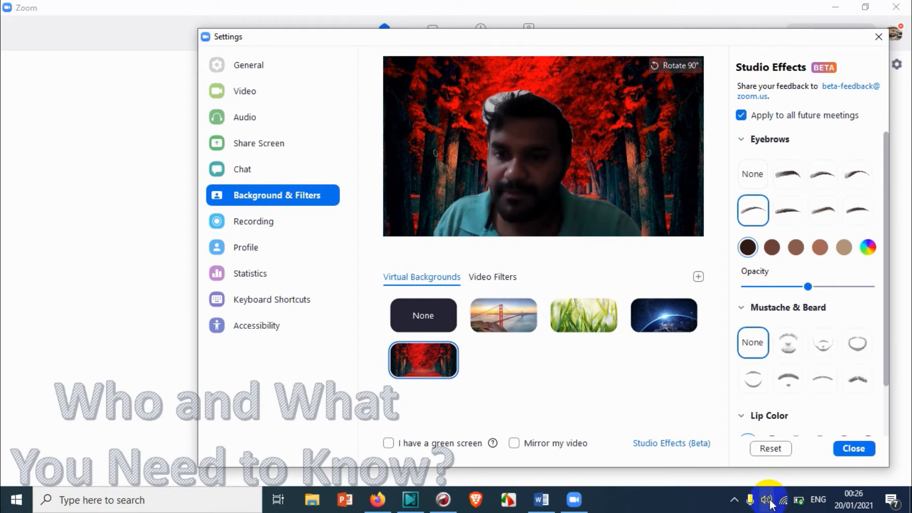
left_click(765, 499)
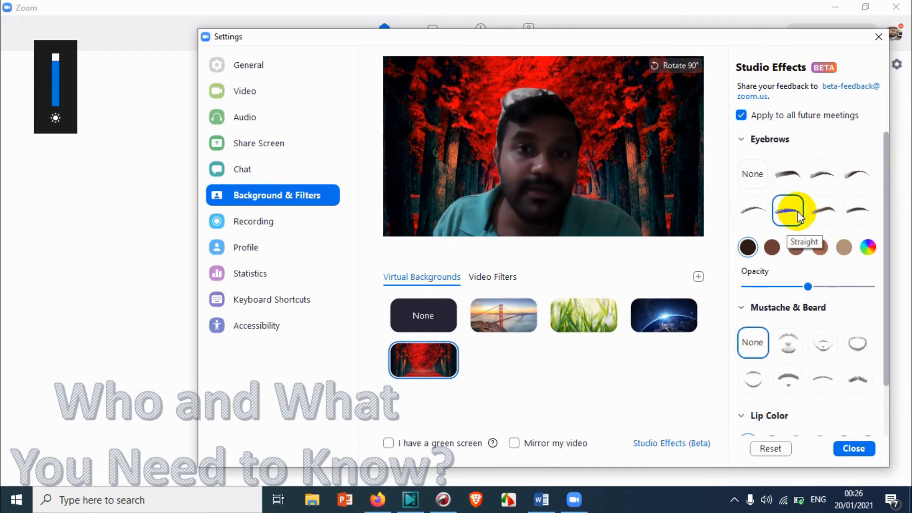
Step: Settle on the Sharp eyebrow style and scroll down to the beard and lip options
left_click(513, 443)
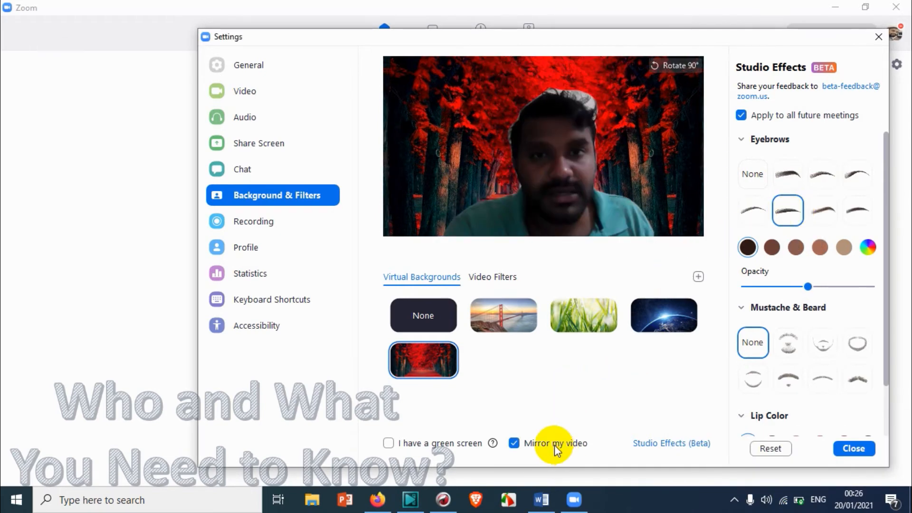
mouse_move(844, 210)
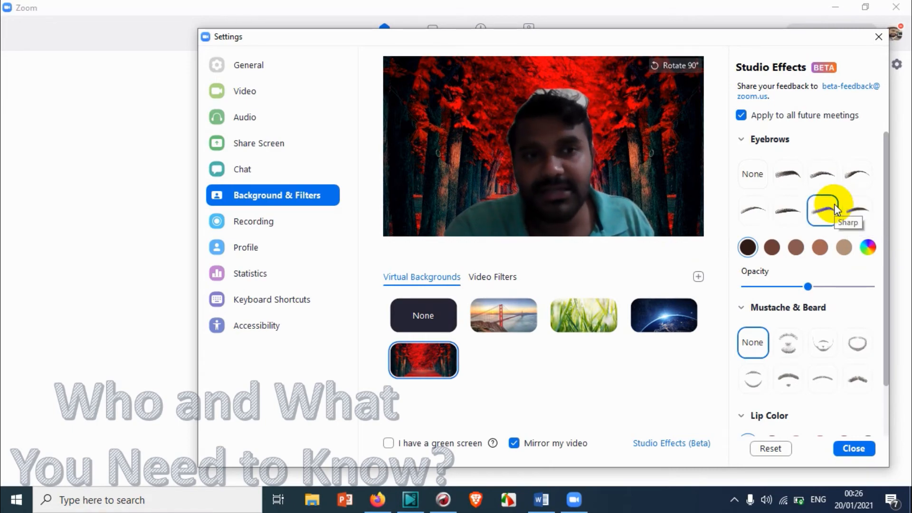
left_click(821, 211)
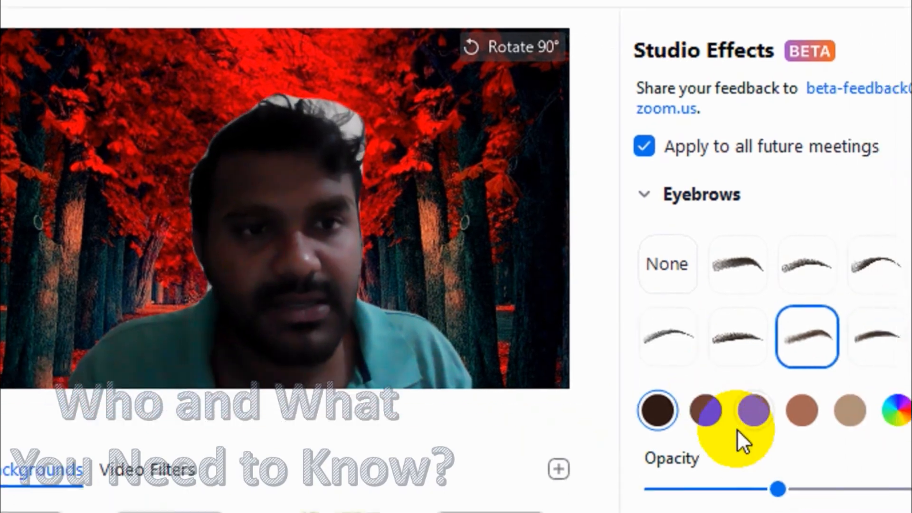
scroll("down", 3)
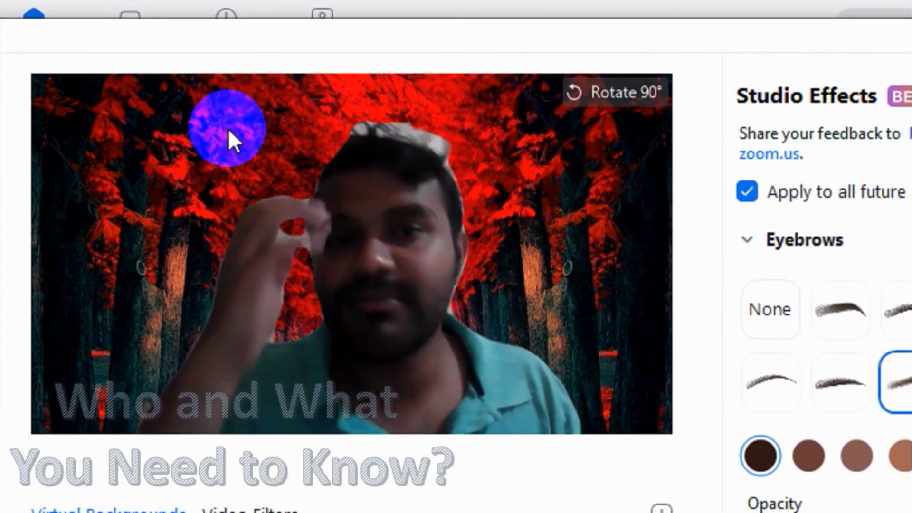
scroll("down", 3)
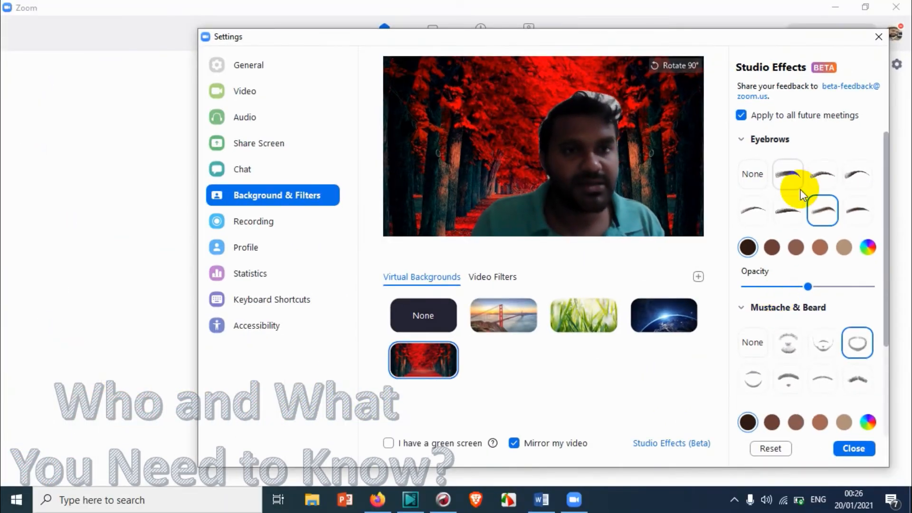
Step: Apply the Red lip colour swatch to the face in the preview
scroll("down", 3)
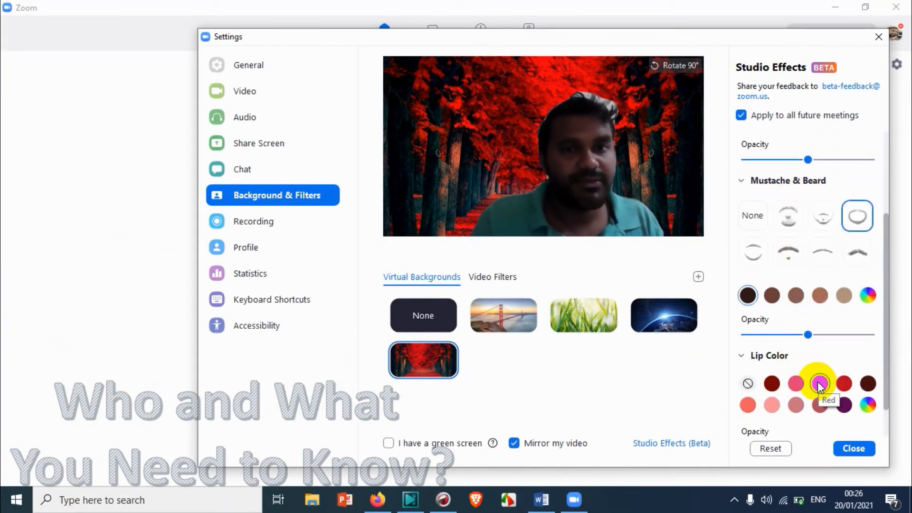
left_click(821, 383)
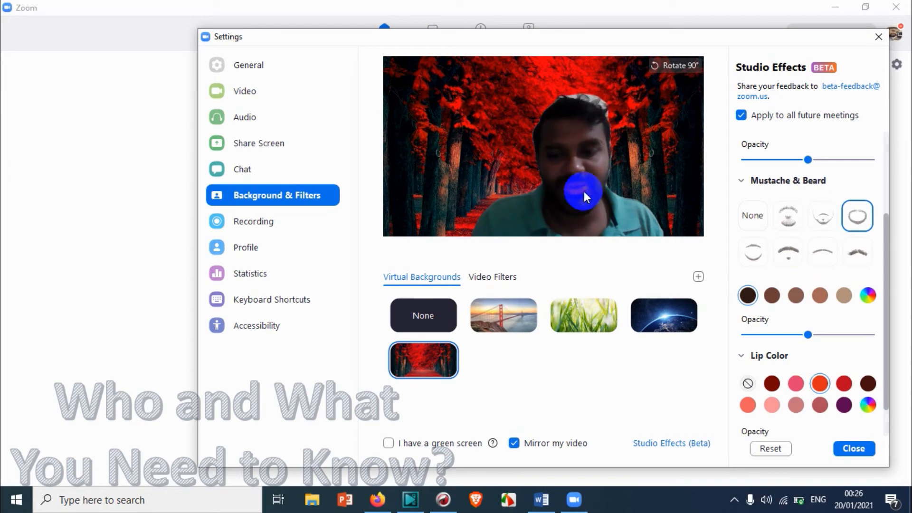
mouse_move(795, 383)
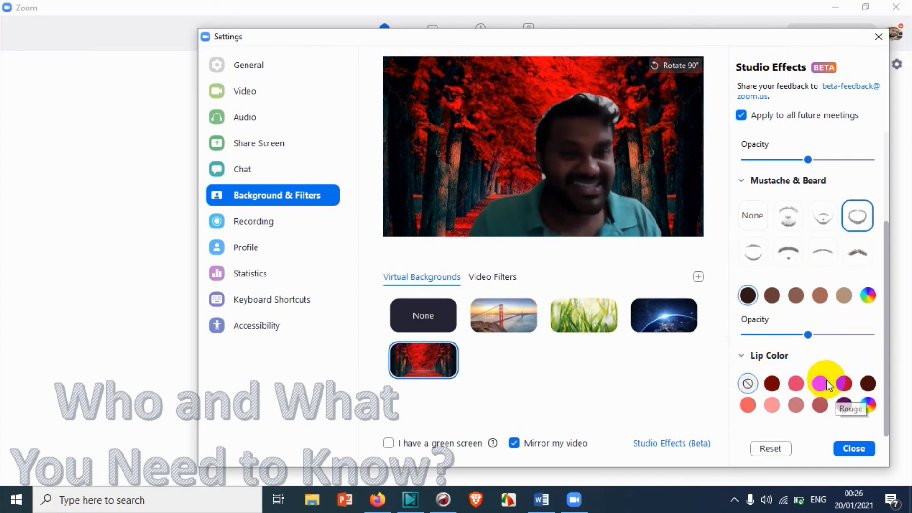
mouse_move(767, 81)
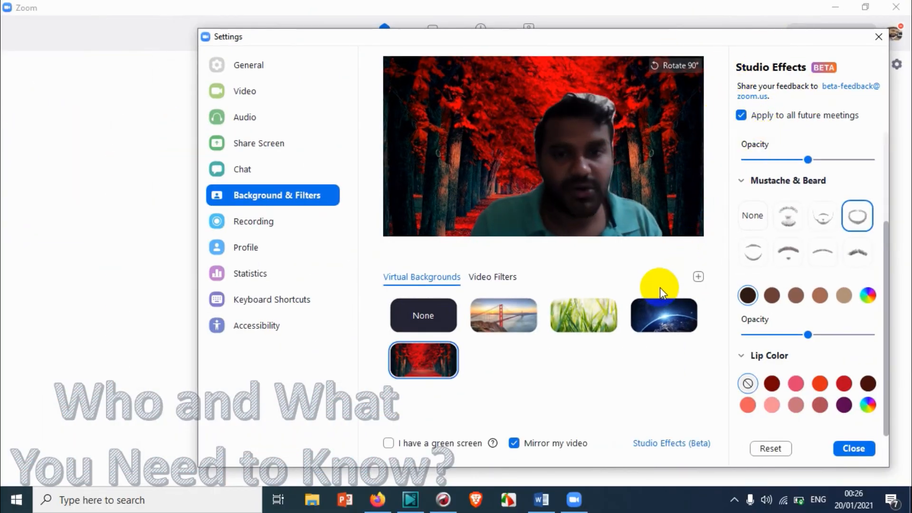
mouse_move(659, 278)
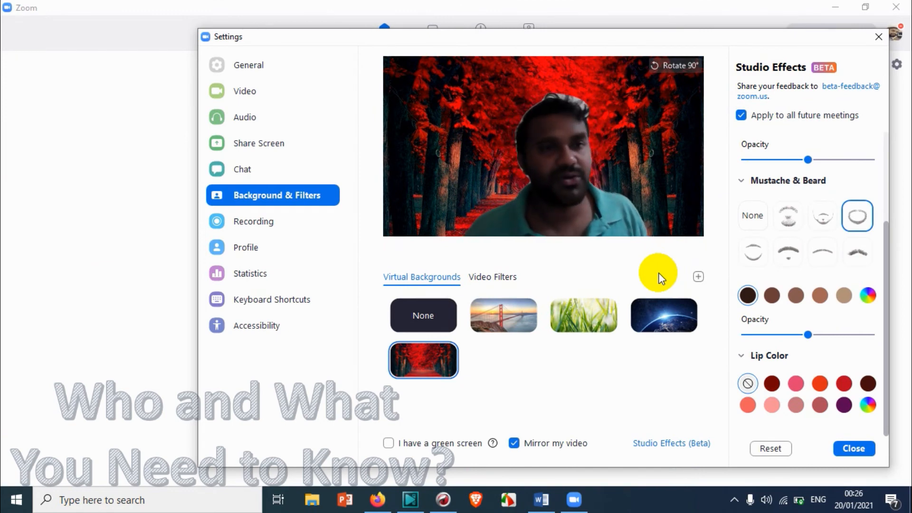
mouse_move(617, 268)
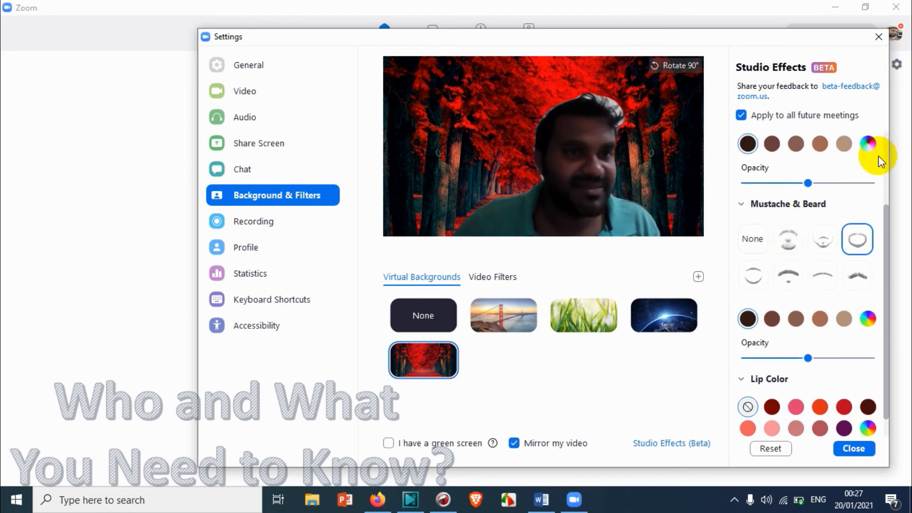
Step: Reset Studio Effects so eyebrows, beard and lip colour return to none
left_click(492, 277)
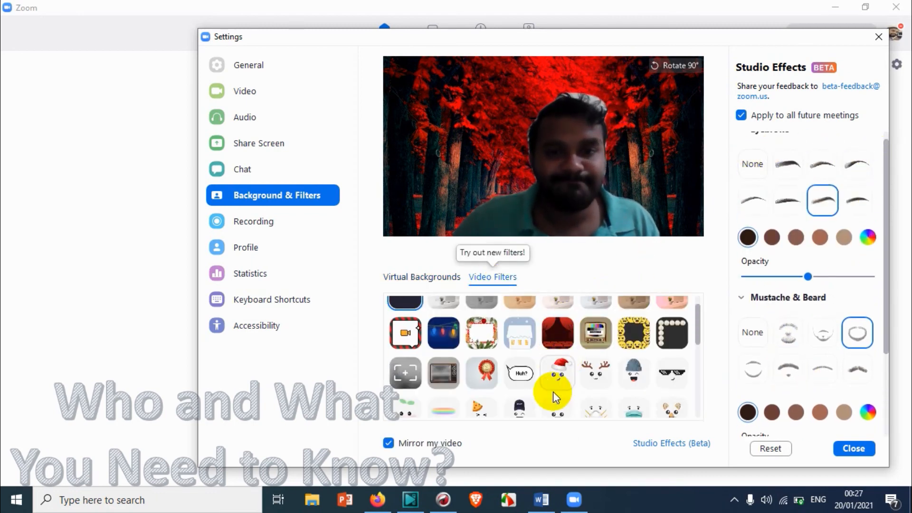
scroll("down", 3)
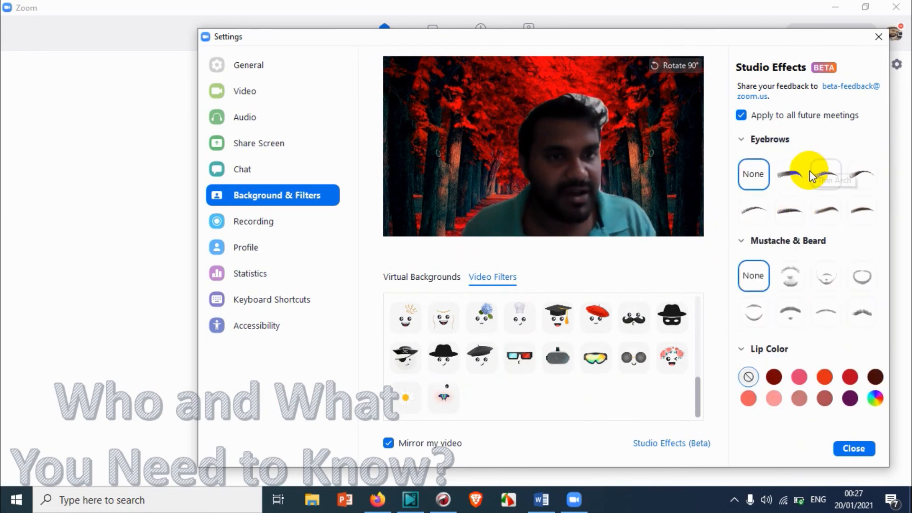
left_click(822, 210)
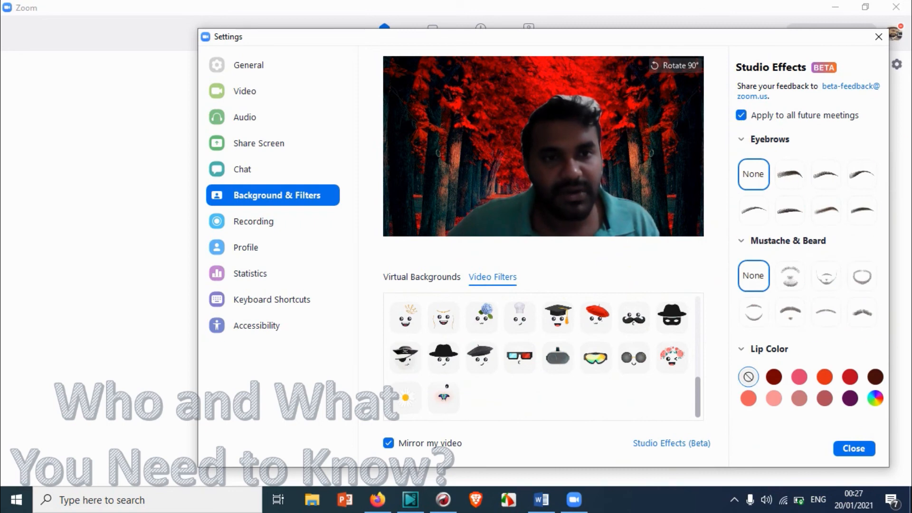
mouse_move(782, 231)
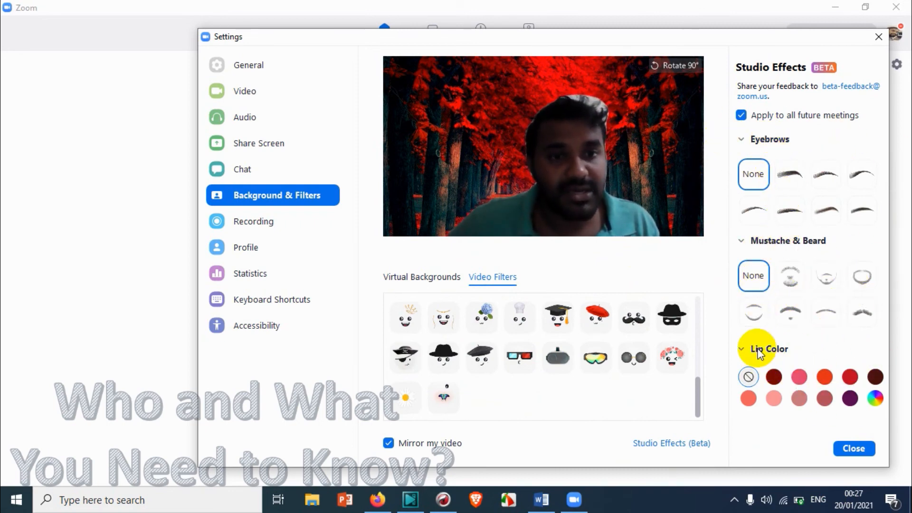
mouse_move(407, 270)
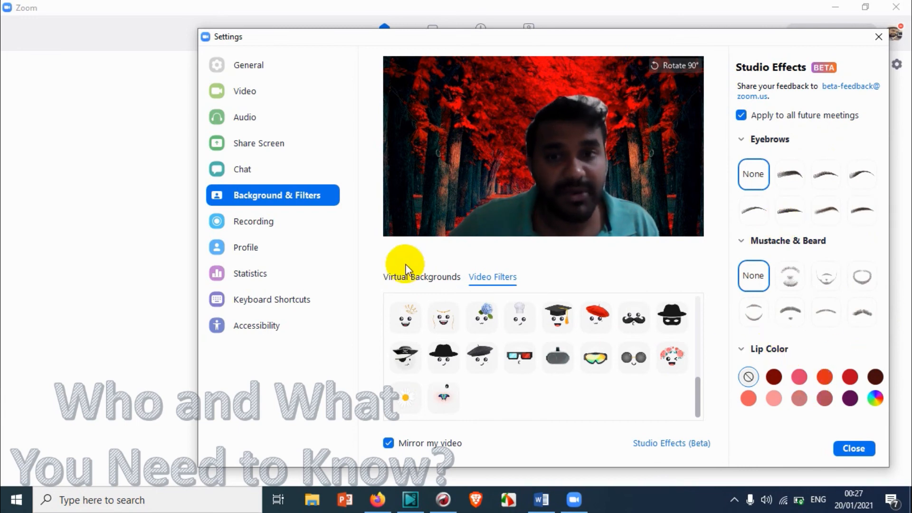
Step: Set the virtual background to None, replacing the red forest with the real room
left_click(422, 277)
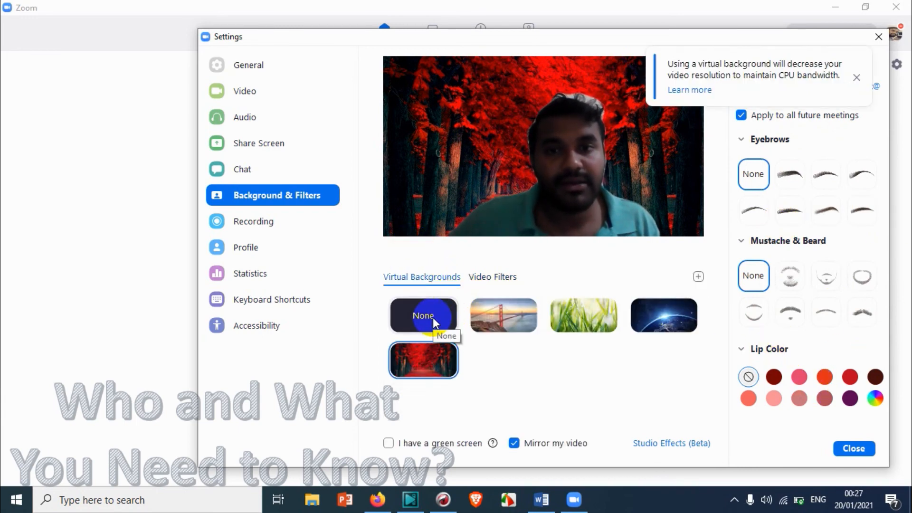
left_click(422, 316)
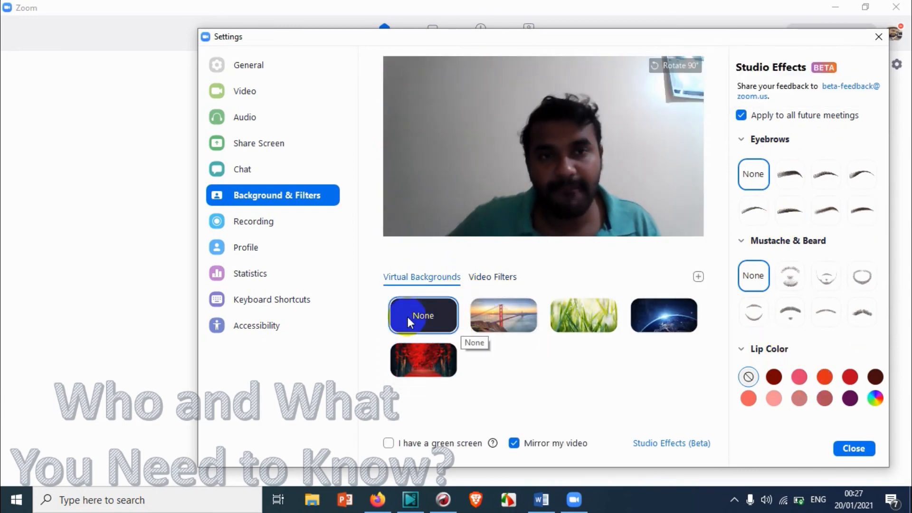
mouse_move(503, 256)
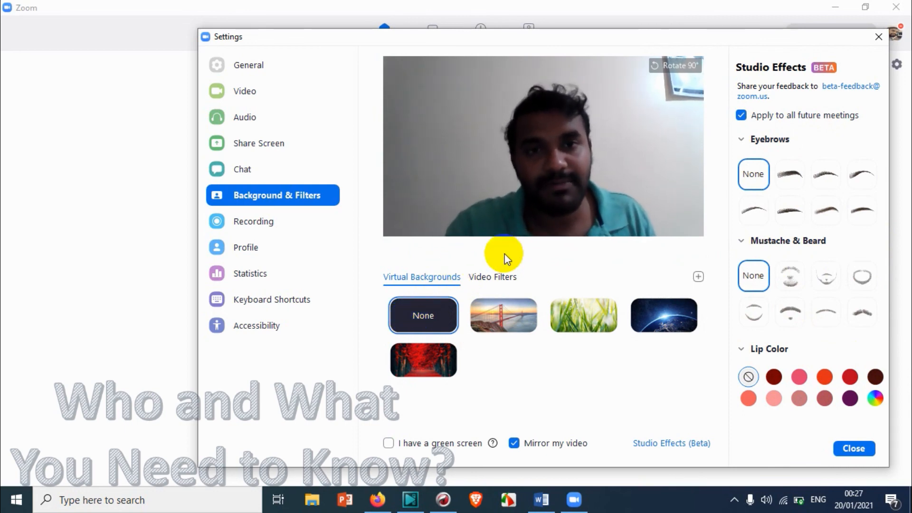
mouse_move(453, 428)
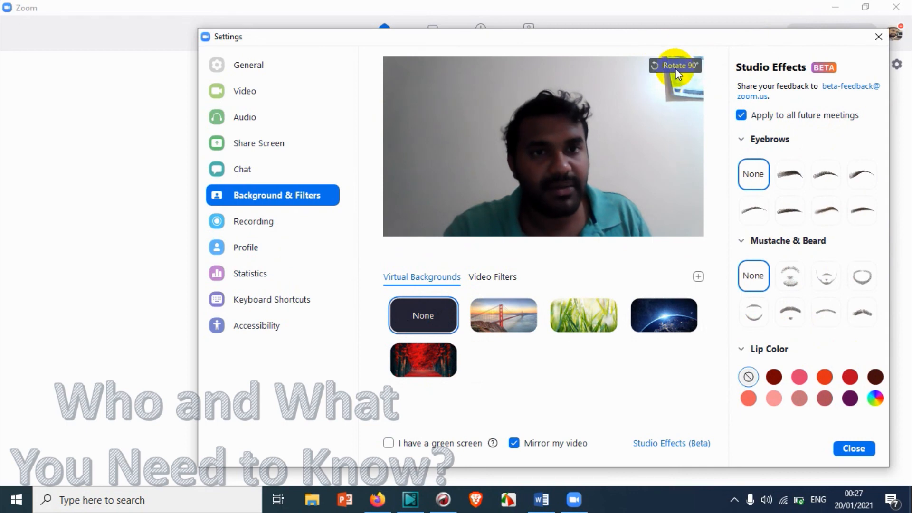
Step: Rotate the camera preview 90° three times until it is upright again
left_click(675, 65)
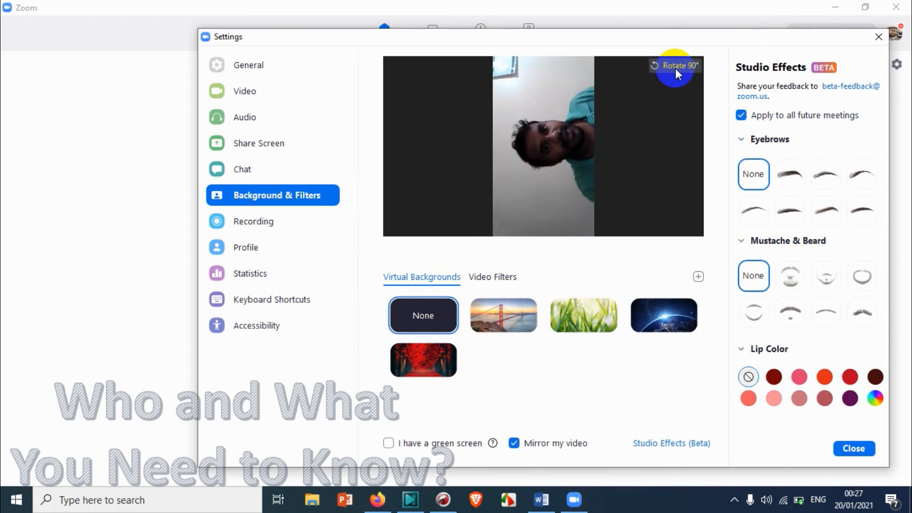
left_click(675, 65)
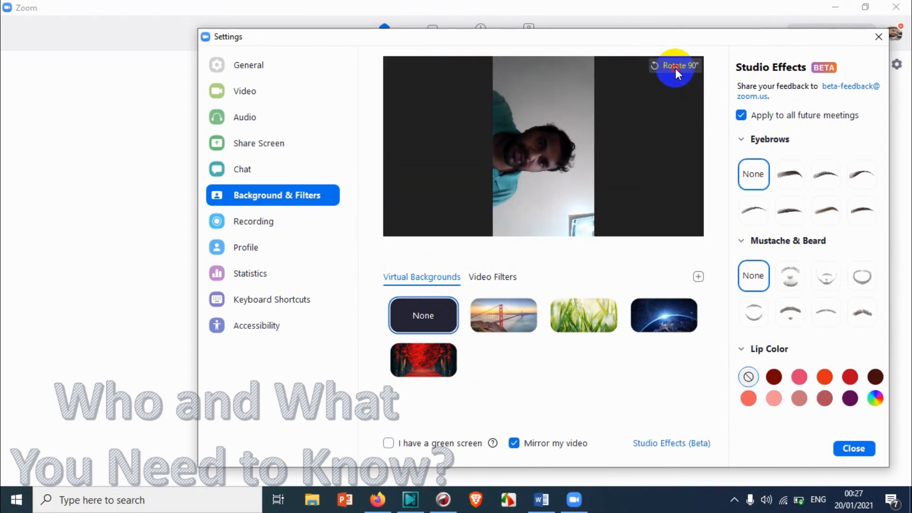
left_click(674, 65)
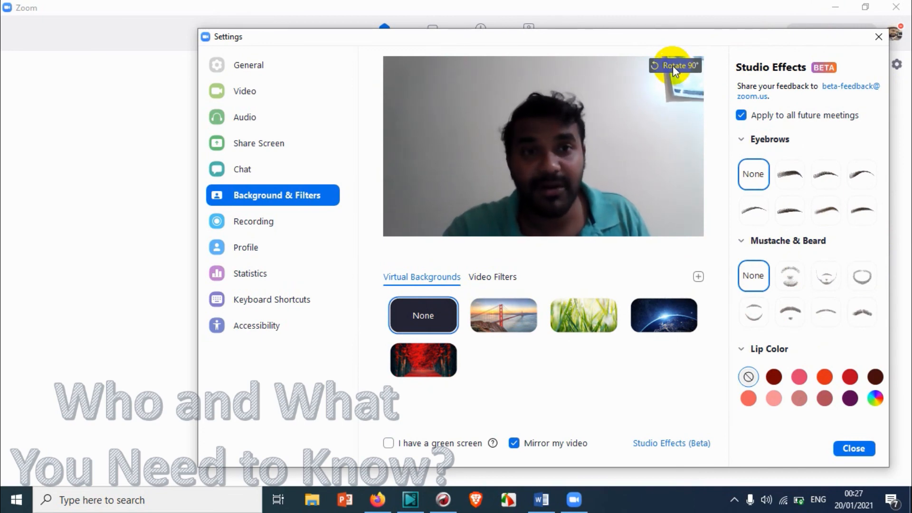
mouse_move(674, 65)
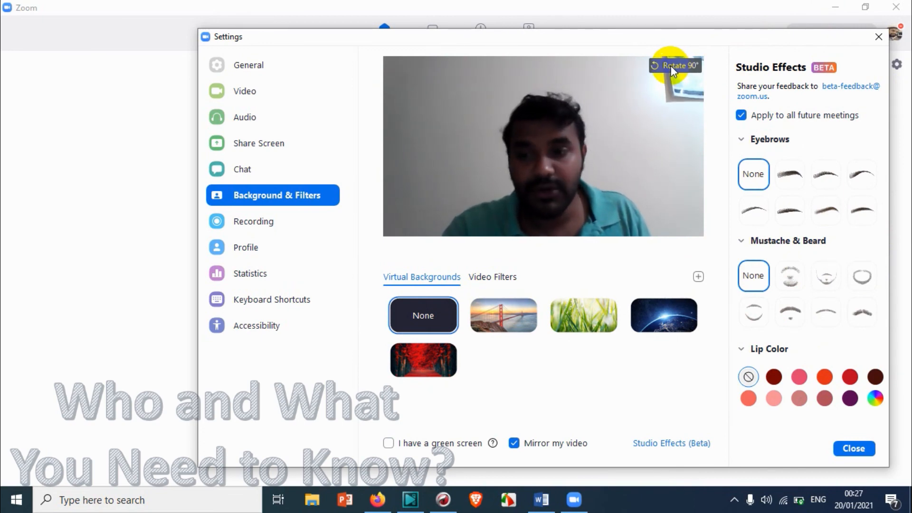
mouse_move(731, 142)
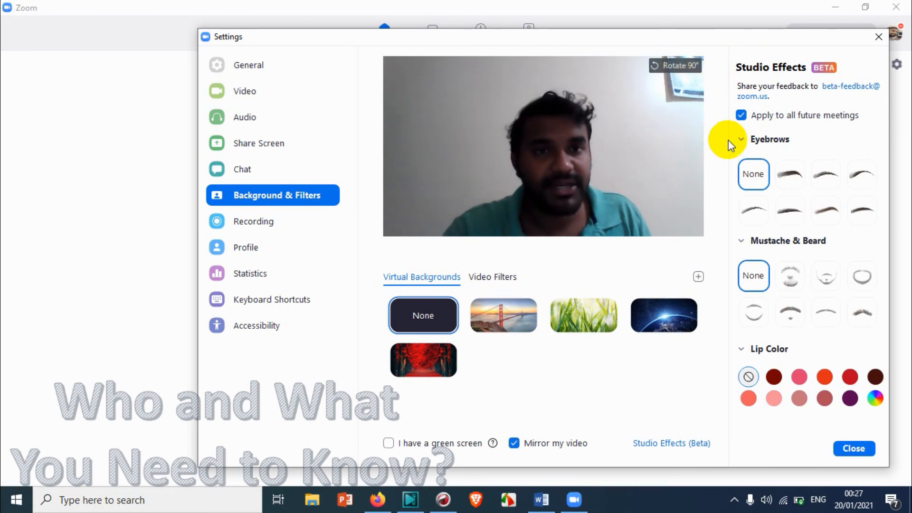
mouse_move(612, 251)
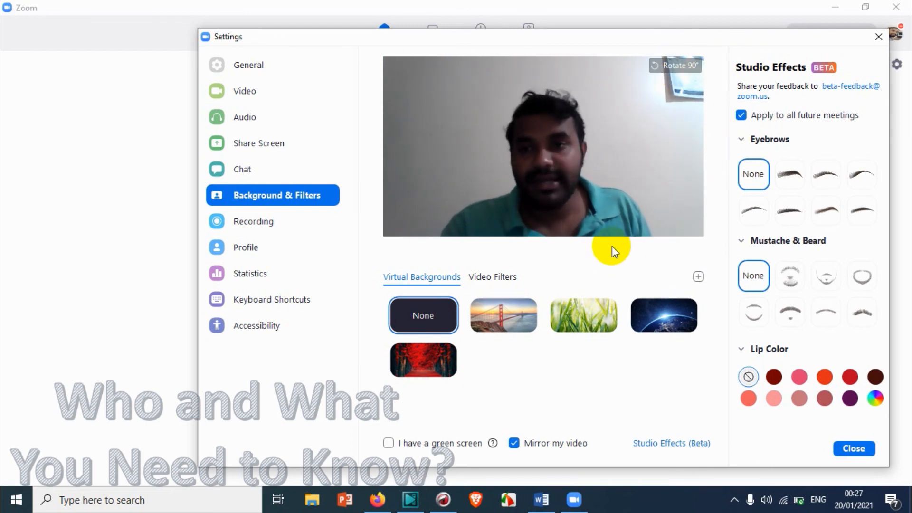
mouse_move(596, 239)
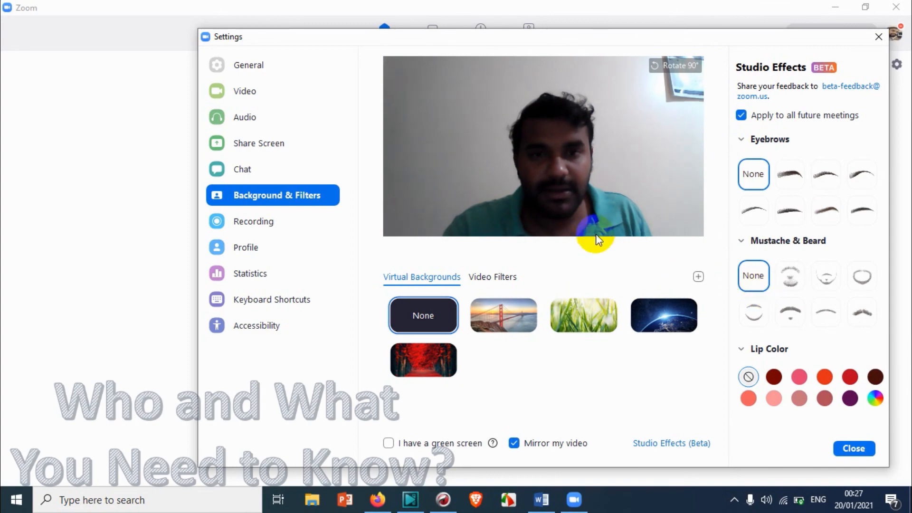
mouse_move(484, 294)
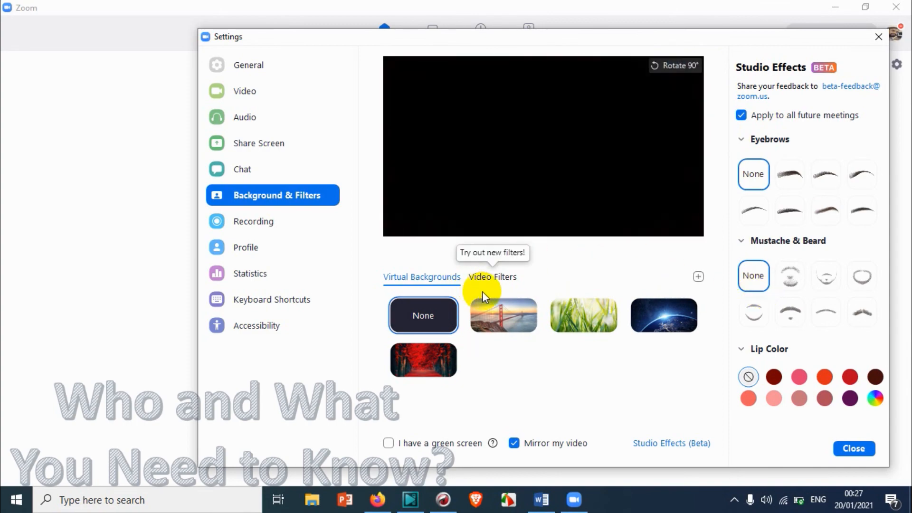